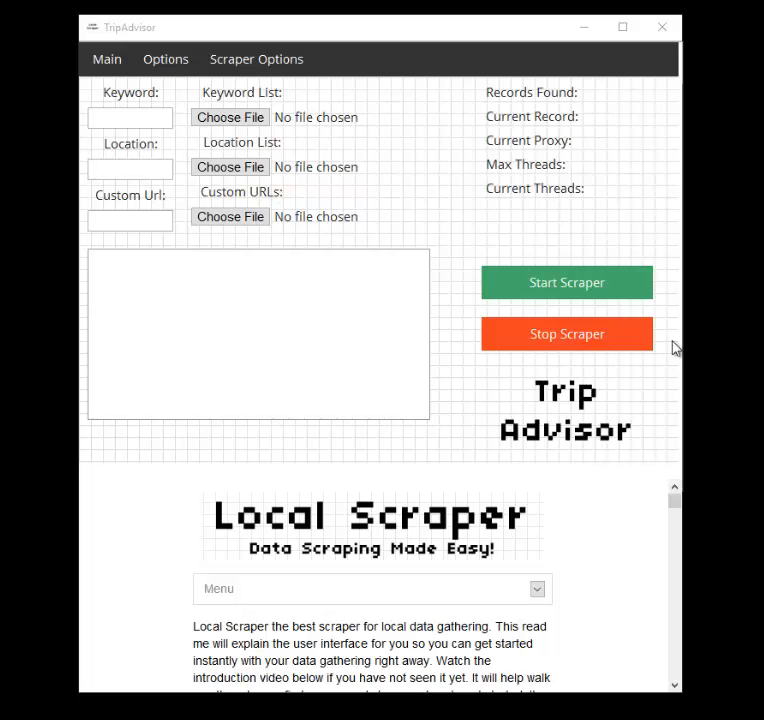
pyautogui.moveTo(437, 234)
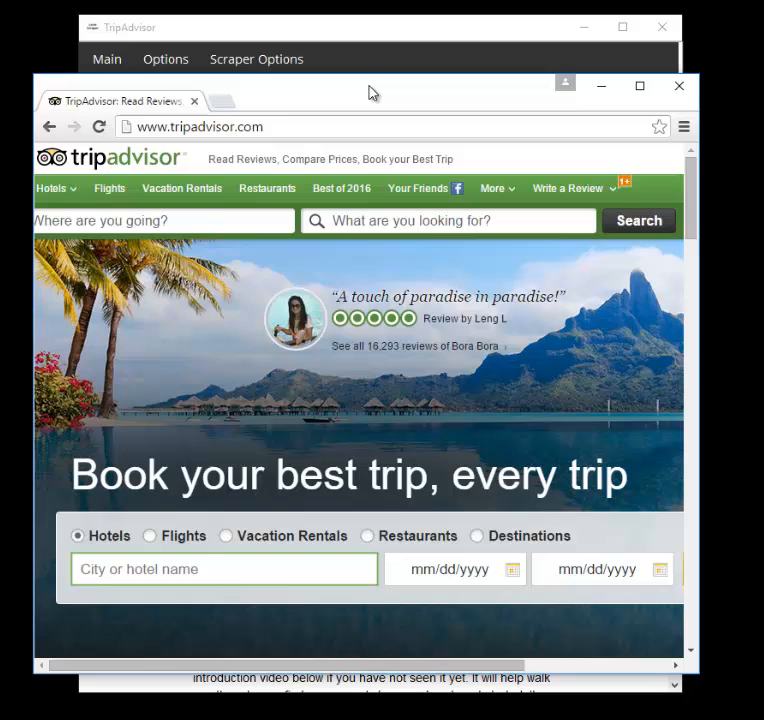
# Enter keyword 'pizza' and location 'key west florida', matching the TripAdvisor Key West pizza search.
pyautogui.click(163, 220)
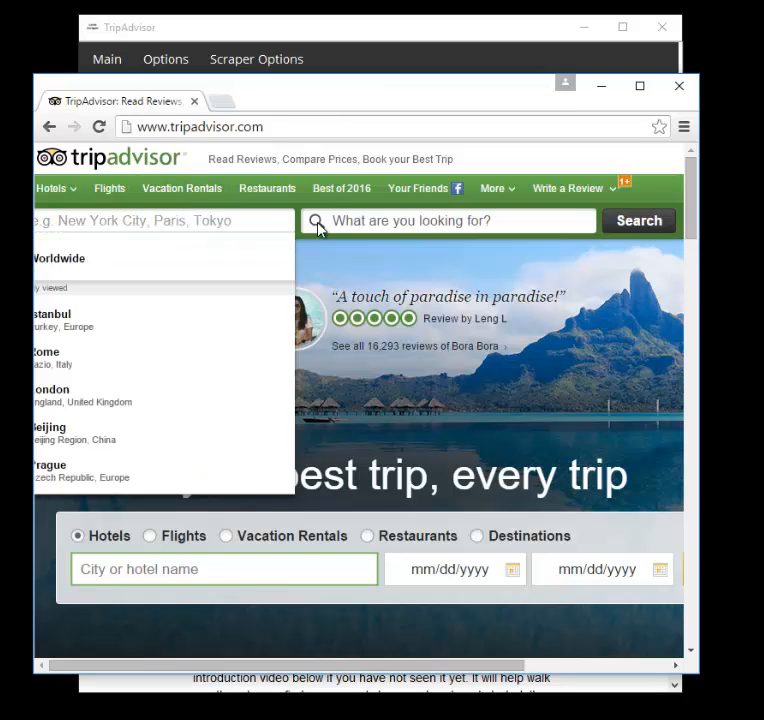
pyautogui.click(448, 220)
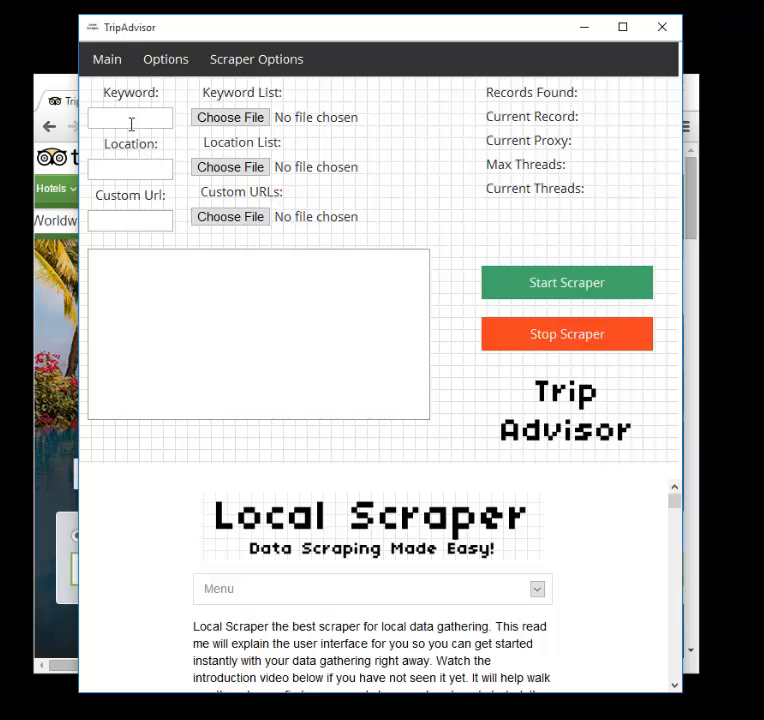
pyautogui.write('pi')
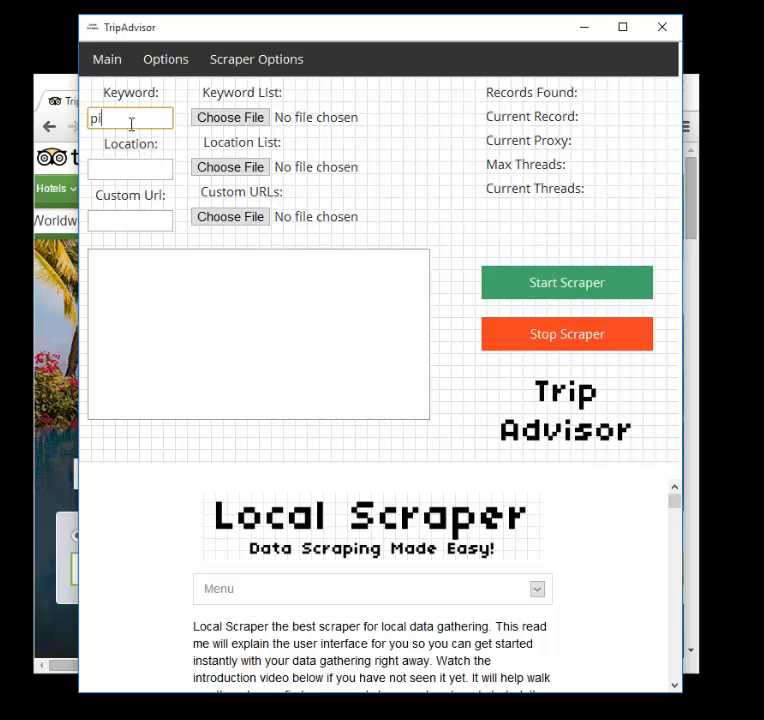
pyautogui.write('zza')
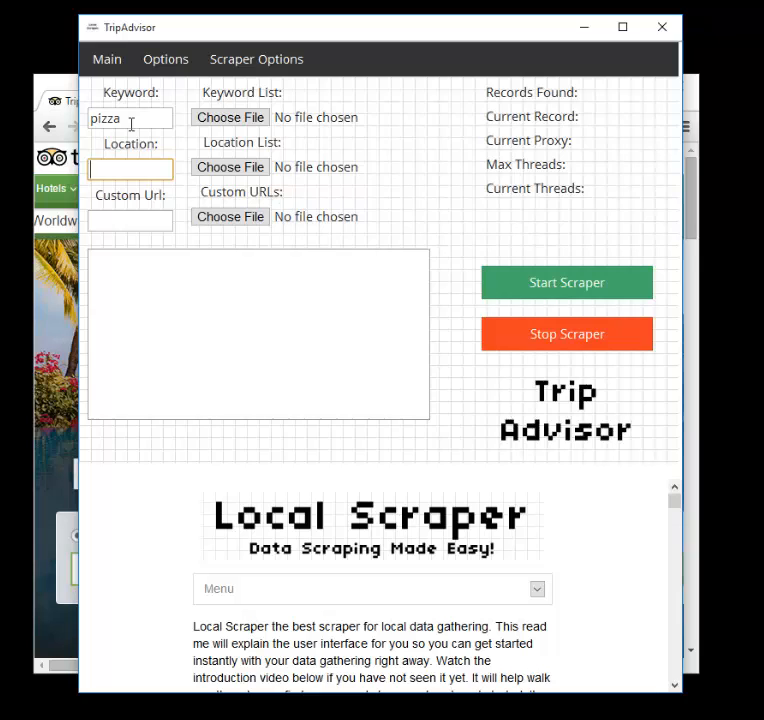
pyautogui.write('key west flo')
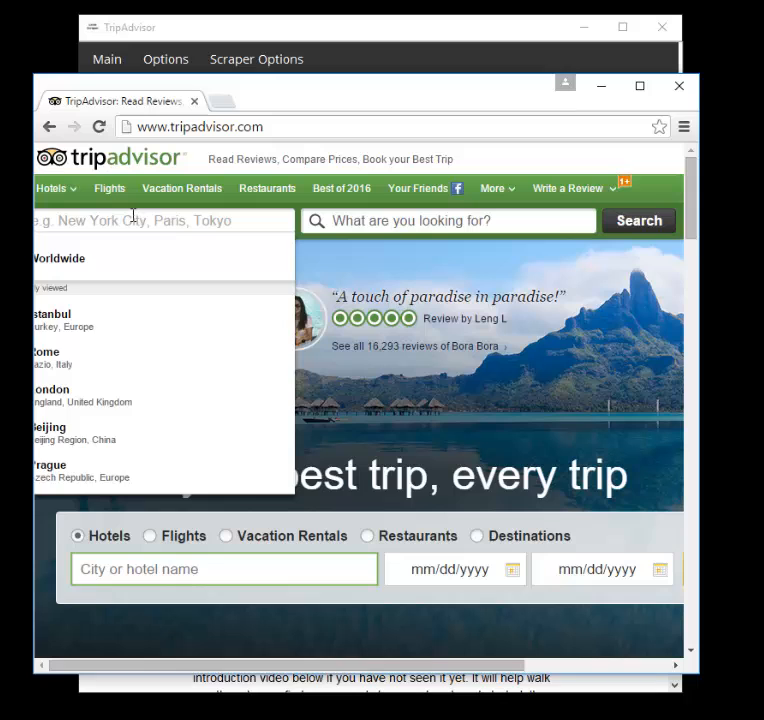
pyautogui.write('key wes')
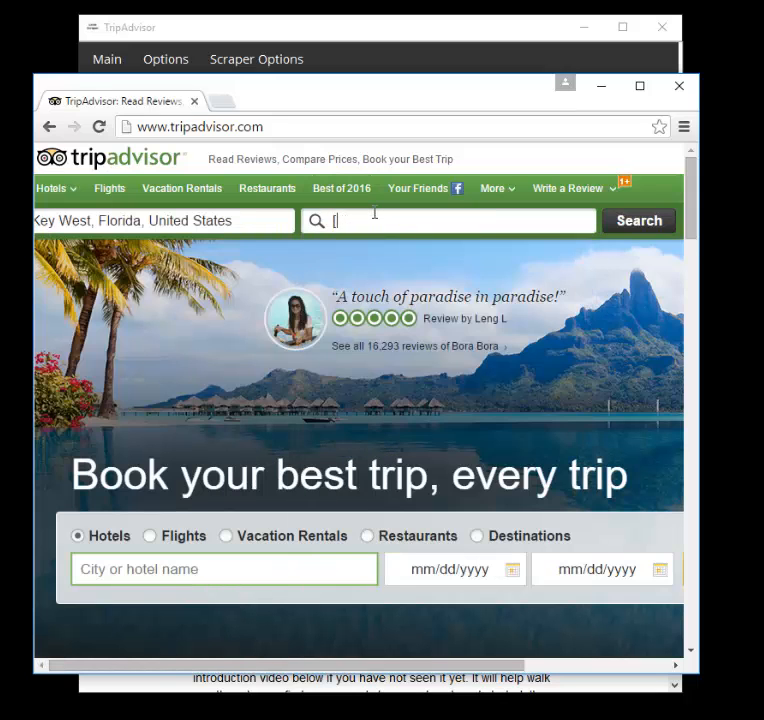
pyautogui.write('pizza')
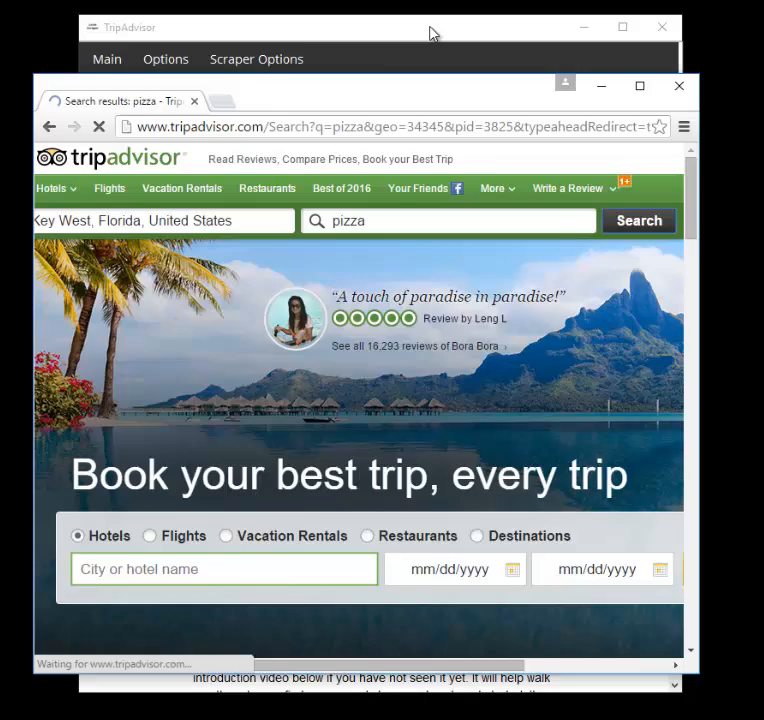
pyautogui.click(638, 220)
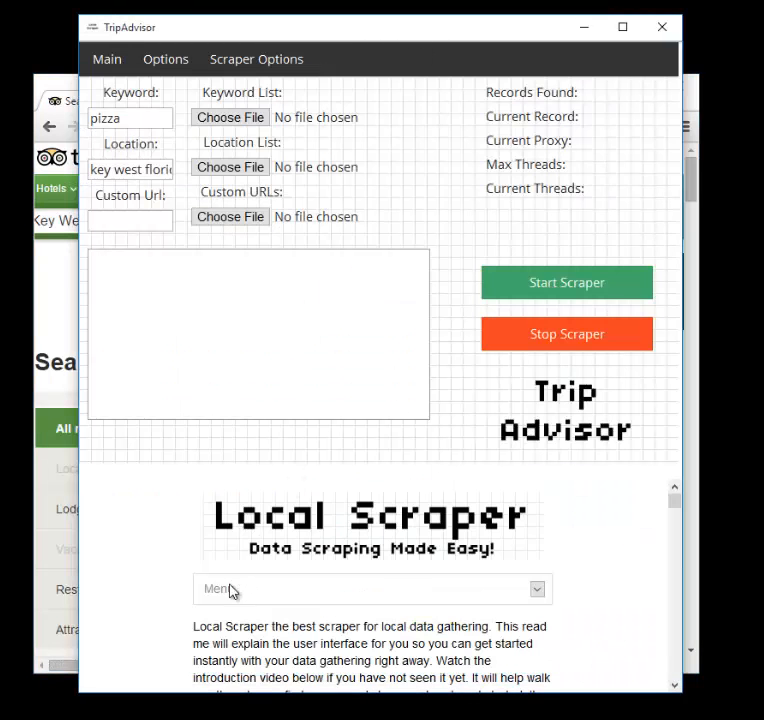
pyautogui.moveTo(185, 491)
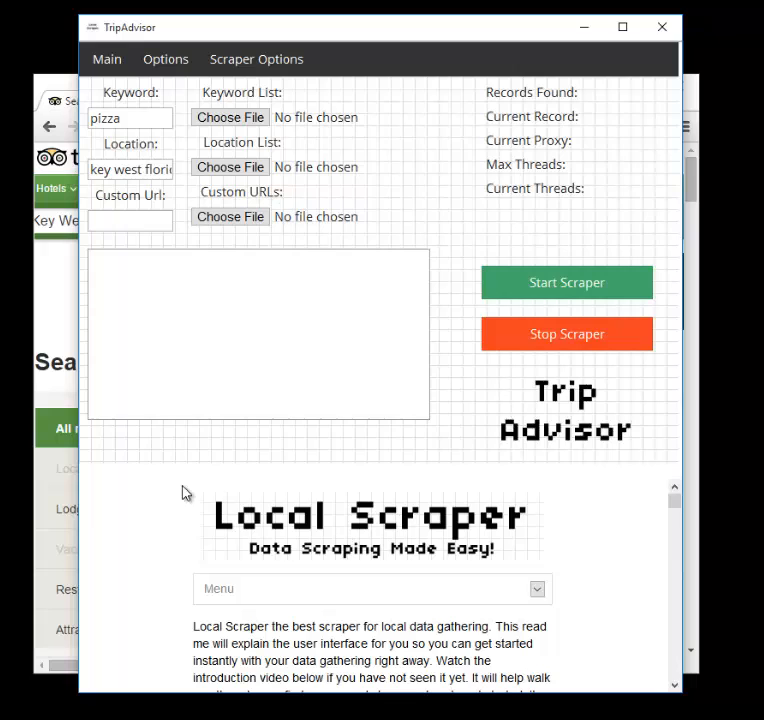
# Open the kw.txt and loc.txt example list files in Notepad.
pyautogui.click(130, 169)
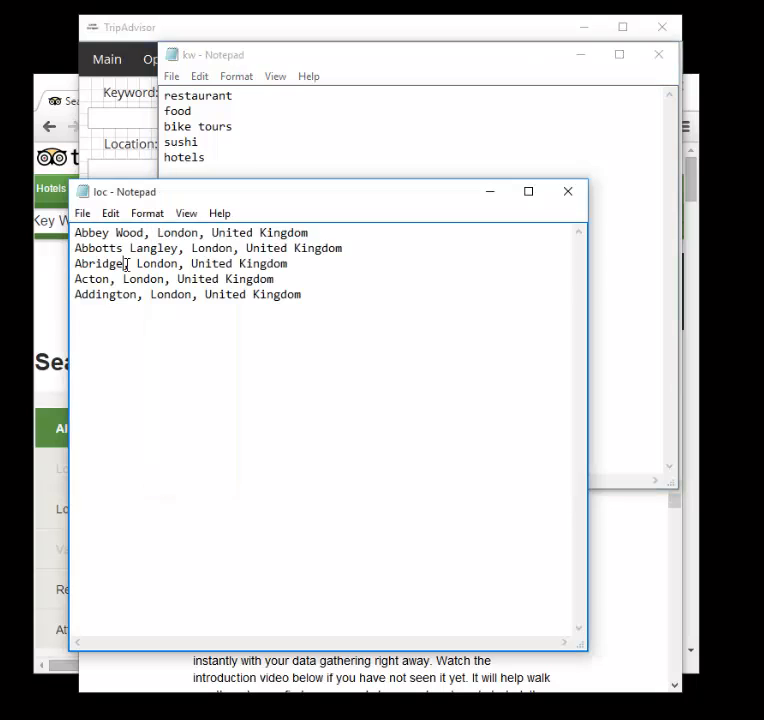
# Switch between the kw and loc Notepad windows, then minimize them.
pyautogui.click(400, 55)
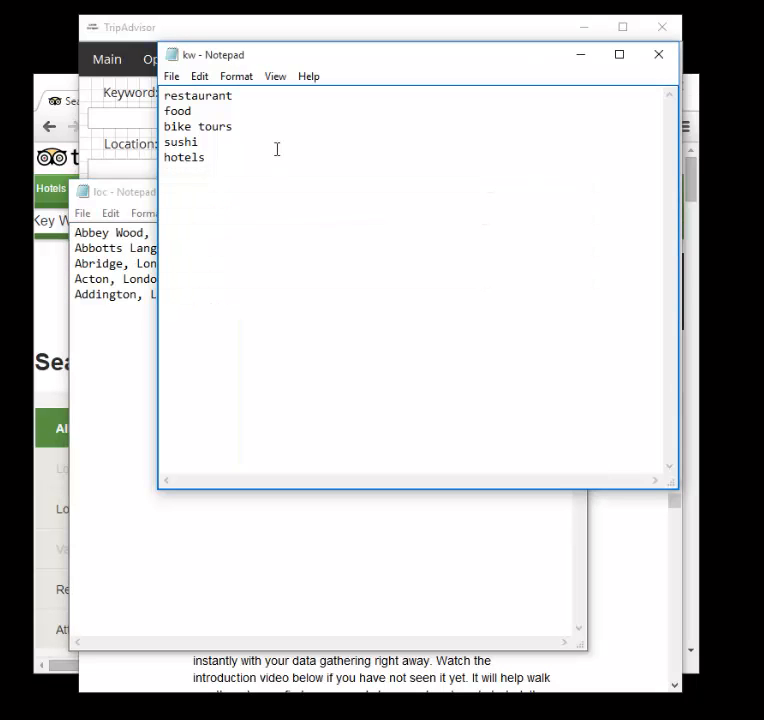
pyautogui.click(120, 191)
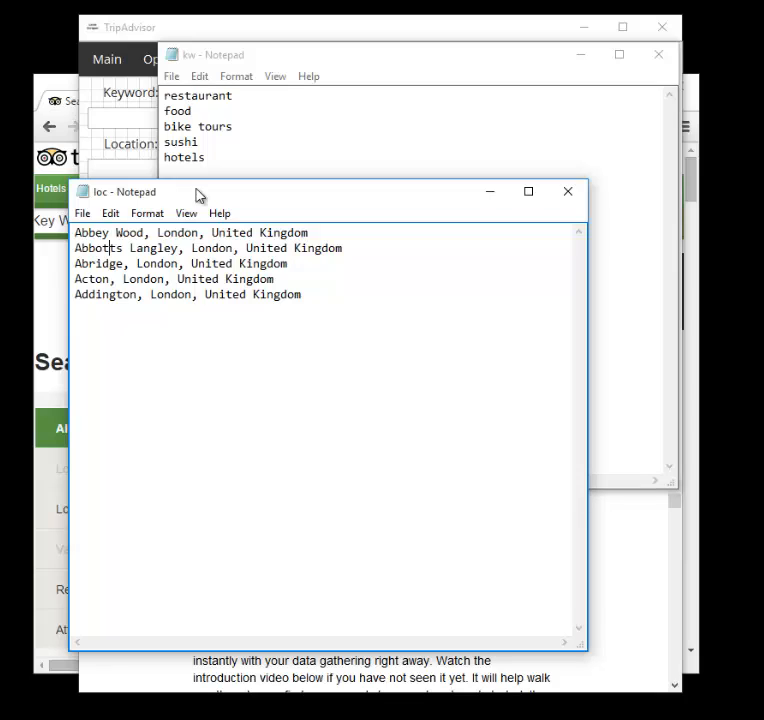
pyautogui.moveTo(225, 193)
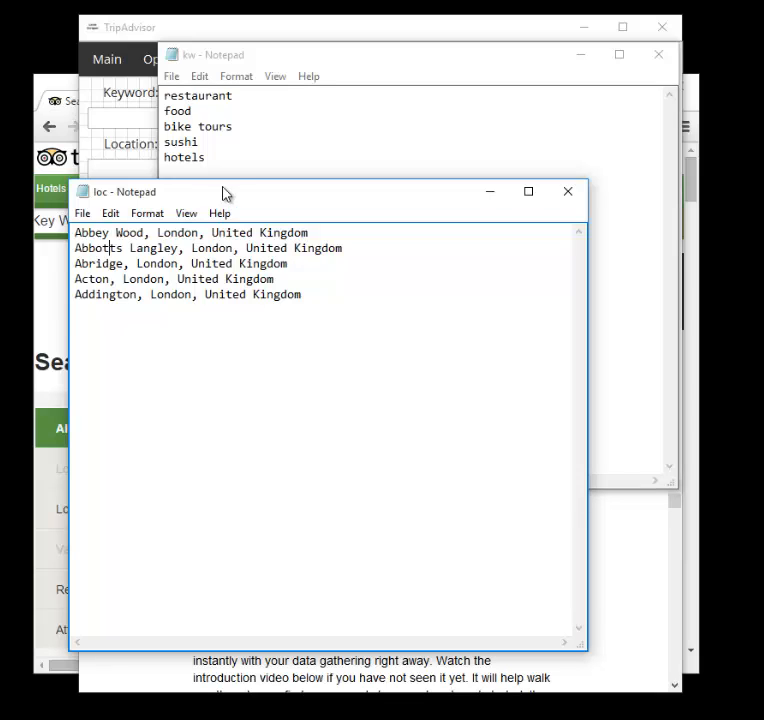
pyautogui.moveTo(490, 191)
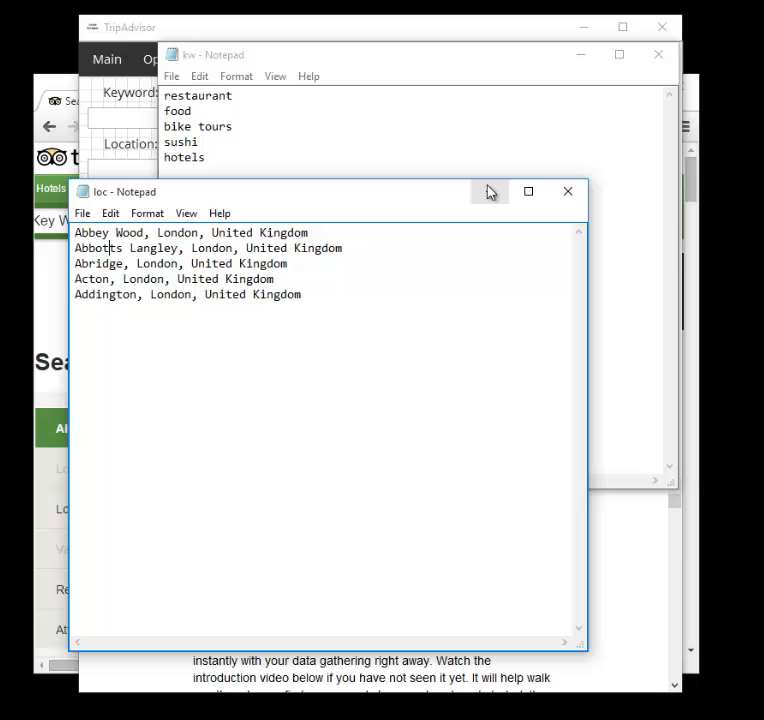
pyautogui.moveTo(319, 322)
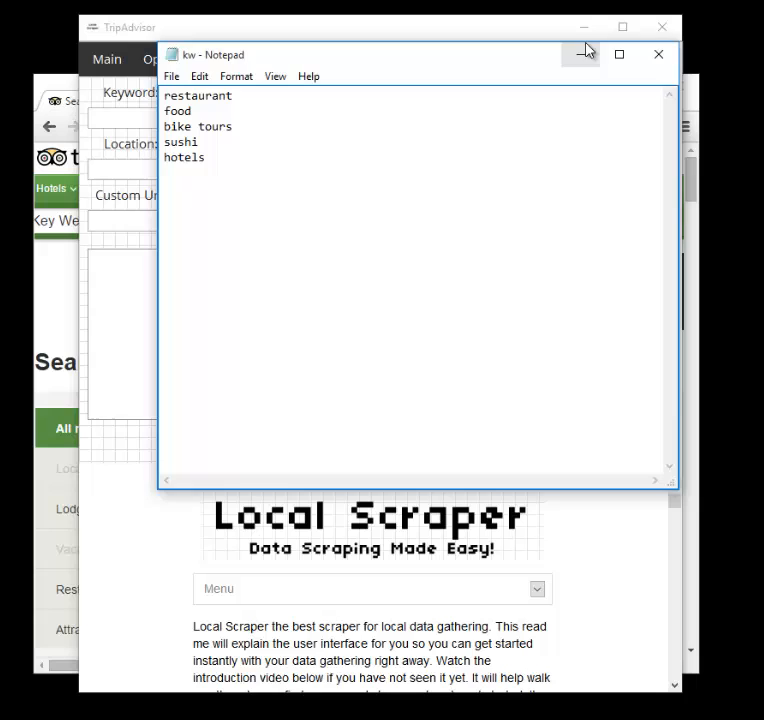
pyautogui.click(658, 54)
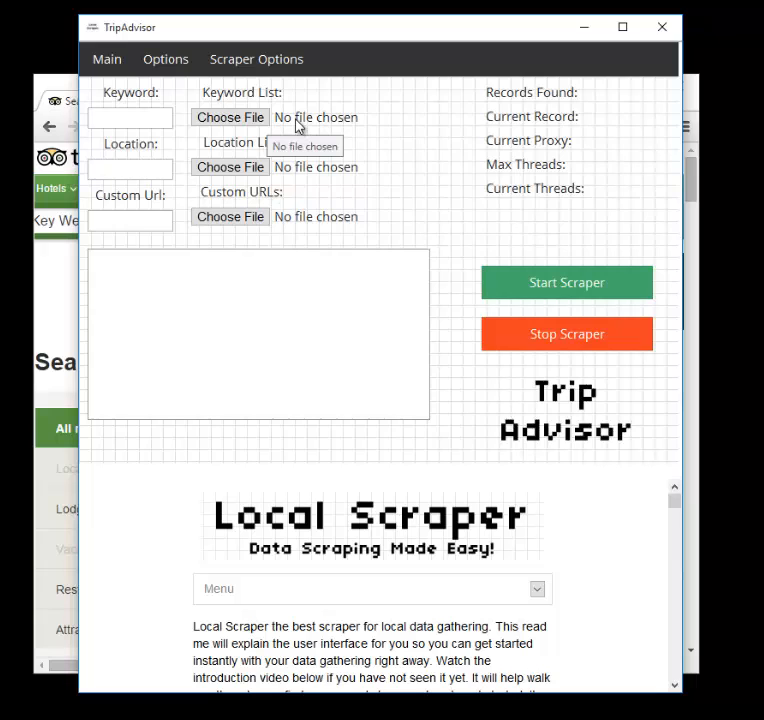
# Paste the Key West pizza results URL into the scraper's Custom Url field.
pyautogui.click(130, 219)
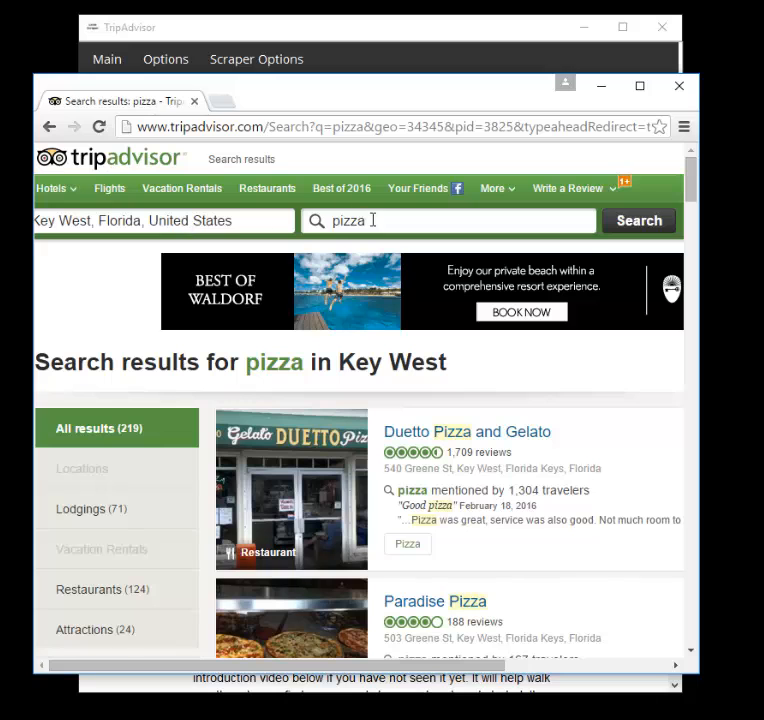
pyautogui.moveTo(470, 395)
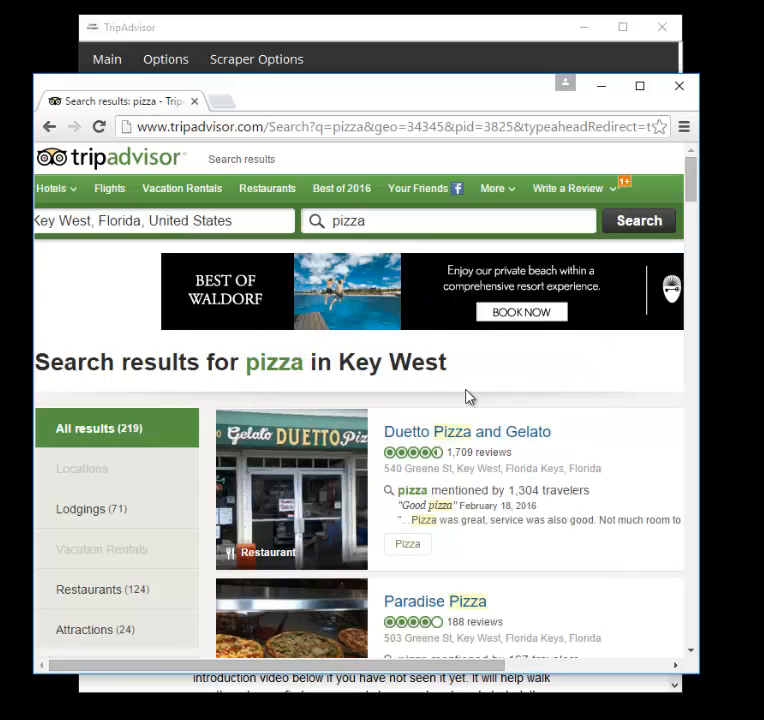
pyautogui.scroll(-3)
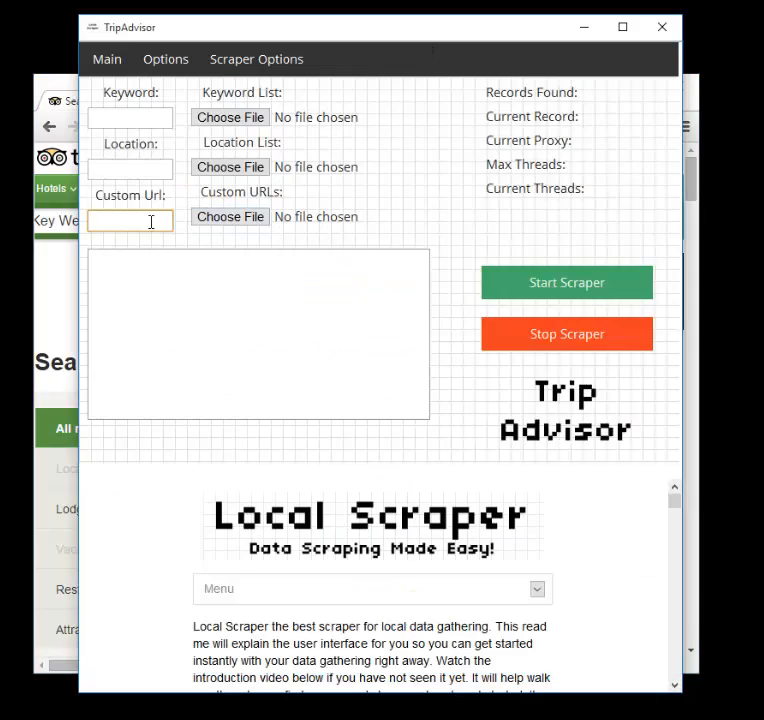
pyautogui.write('urnTo=__2F__')
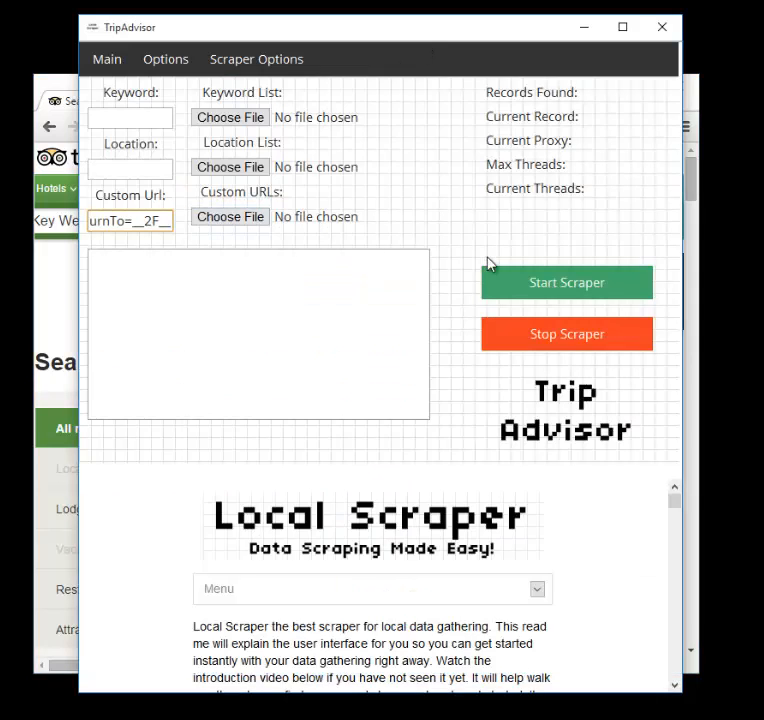
pyautogui.moveTo(88, 295)
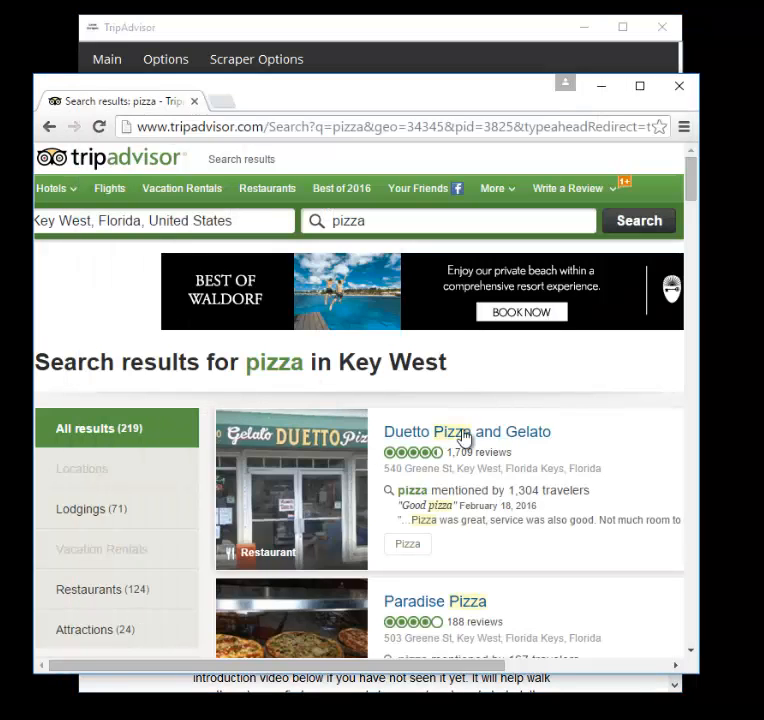
pyautogui.moveTo(385, 403)
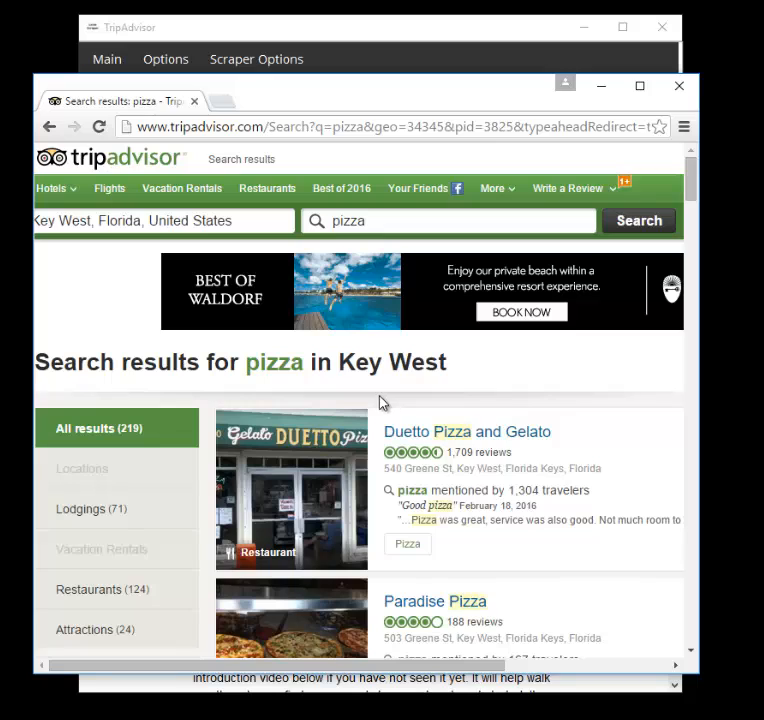
pyautogui.moveTo(203, 403)
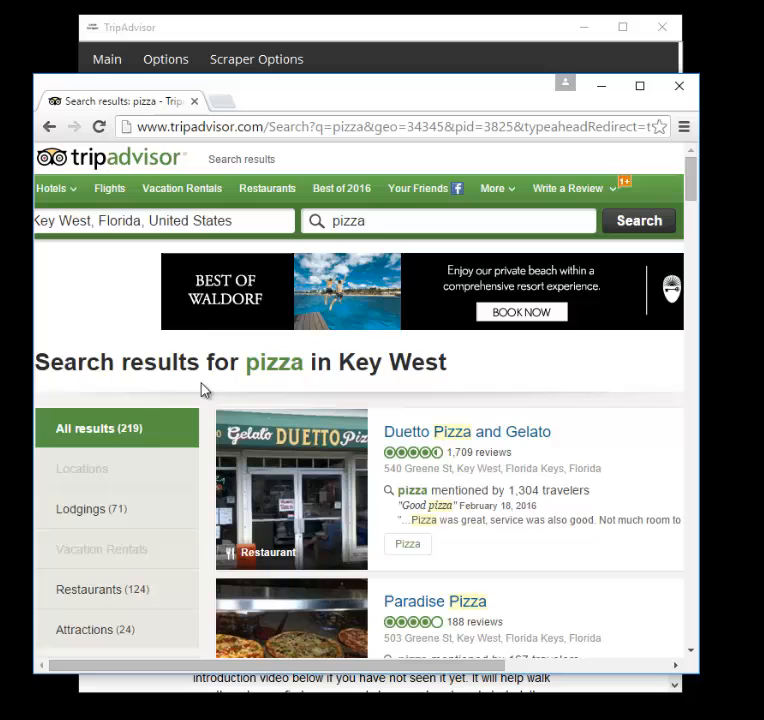
# Show the Main tab's Choose File buttons for keyword, location and URL lists.
pyautogui.click(163, 221)
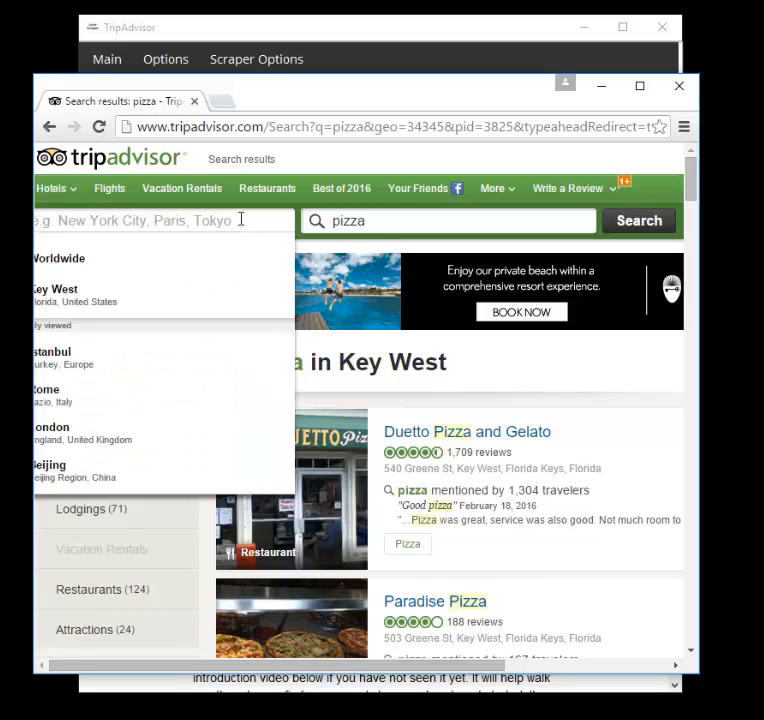
pyautogui.moveTo(490, 401)
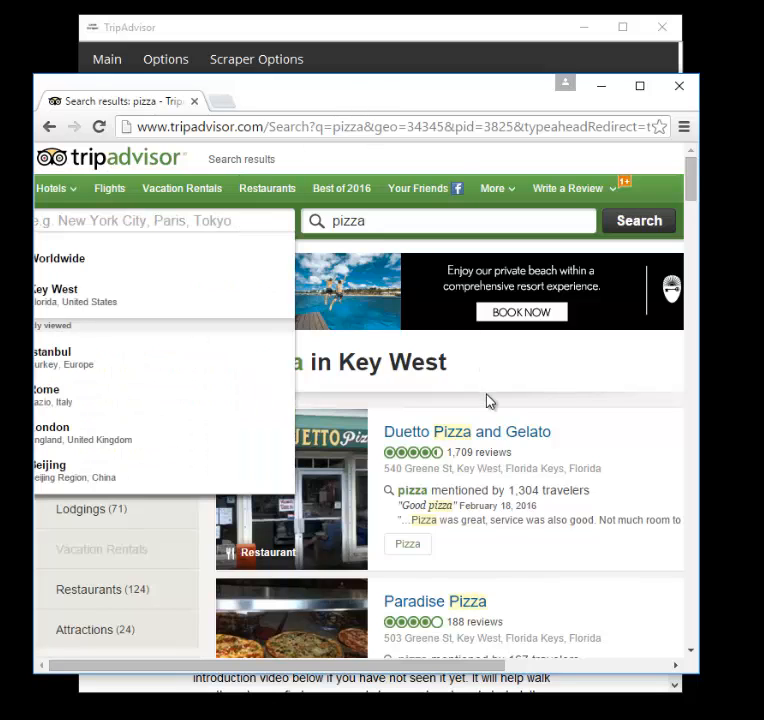
pyautogui.click(55, 295)
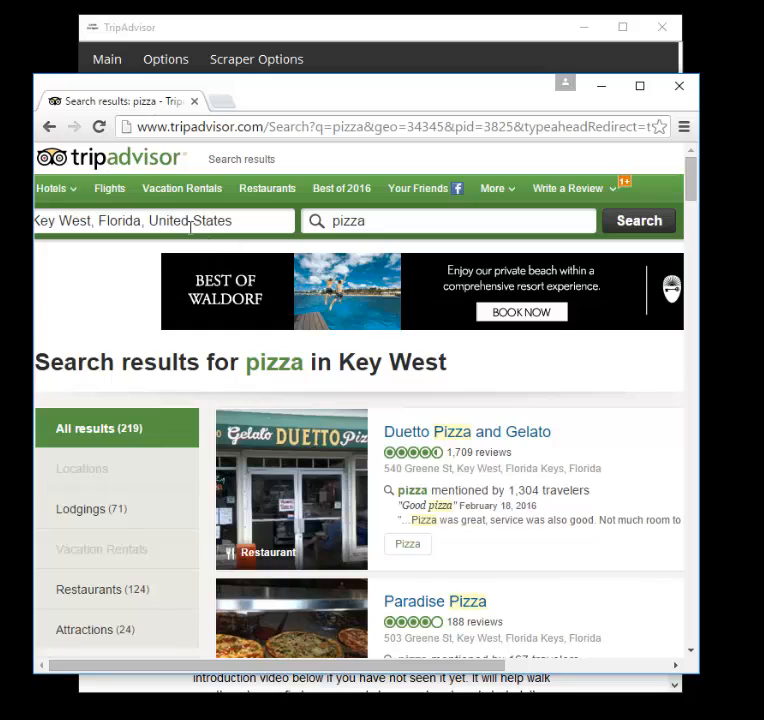
pyautogui.click(447, 220)
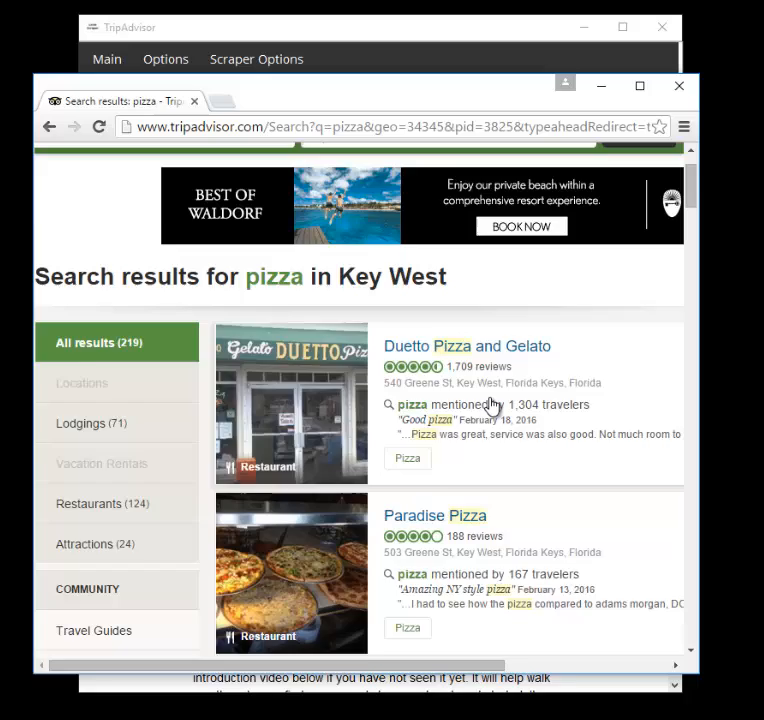
pyautogui.scroll(-3)
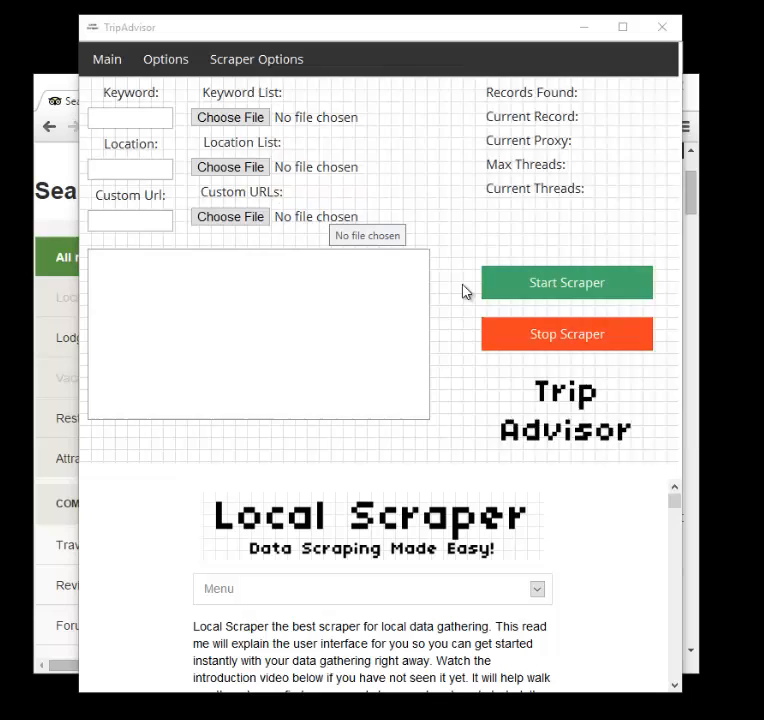
# Open the Choose File dialog and close it without loading a list.
pyautogui.click(230, 217)
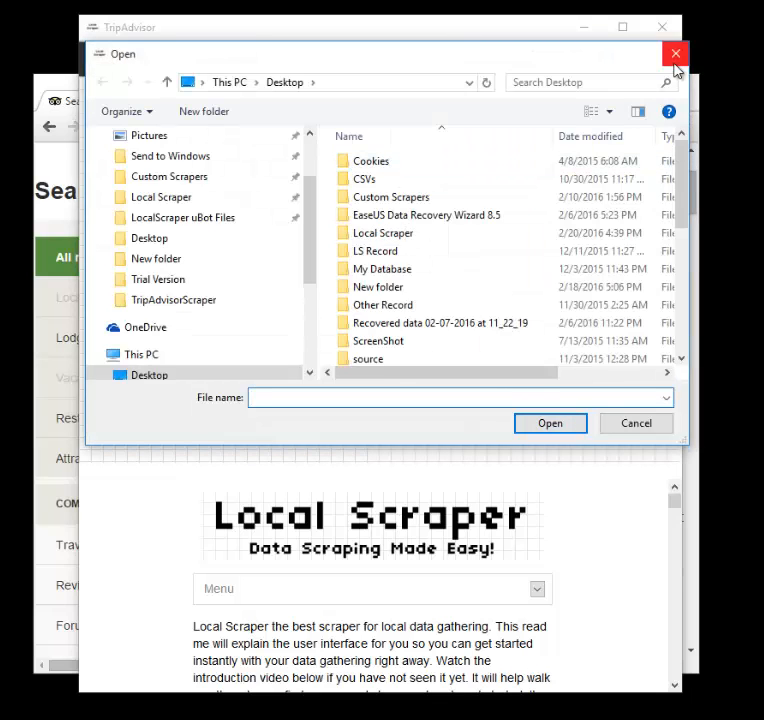
pyautogui.click(675, 53)
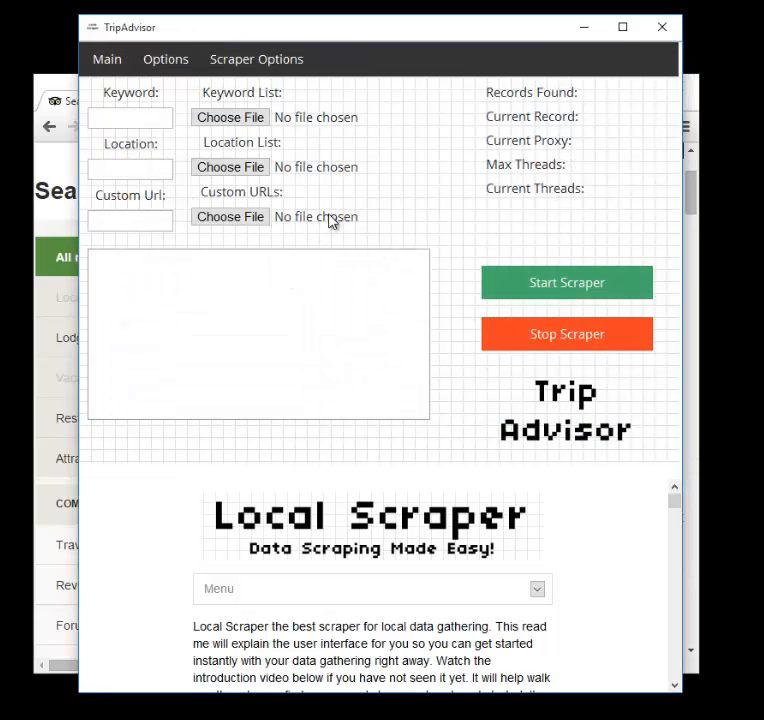
pyautogui.moveTo(250, 196)
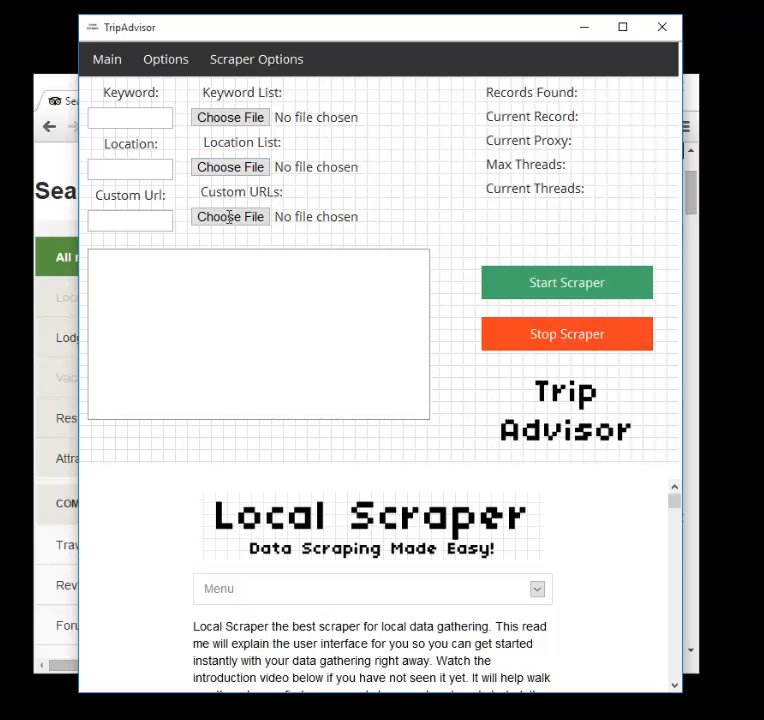
pyautogui.moveTo(38, 176)
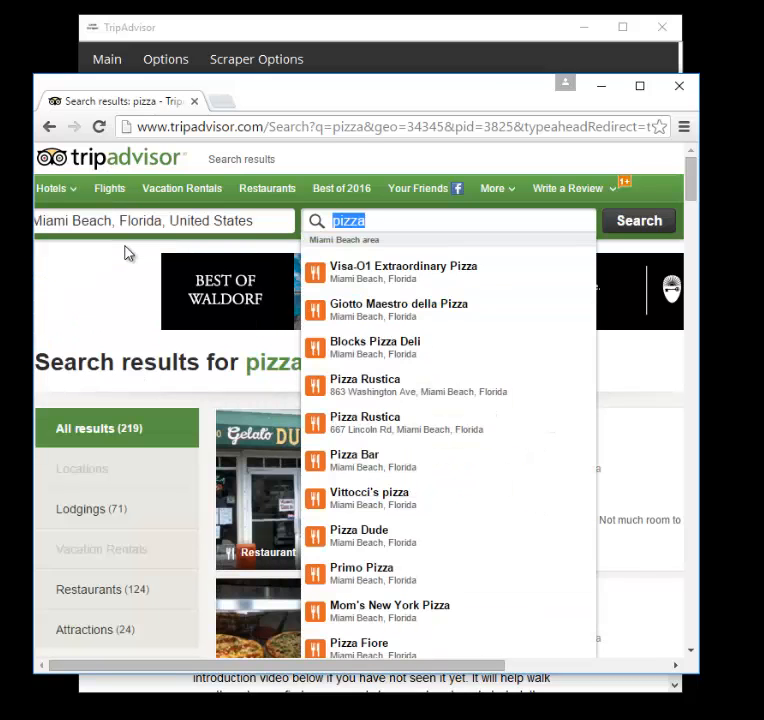
# Show the Miami Beach pizza search URL, then bring the scraper window forward.
pyautogui.click(638, 220)
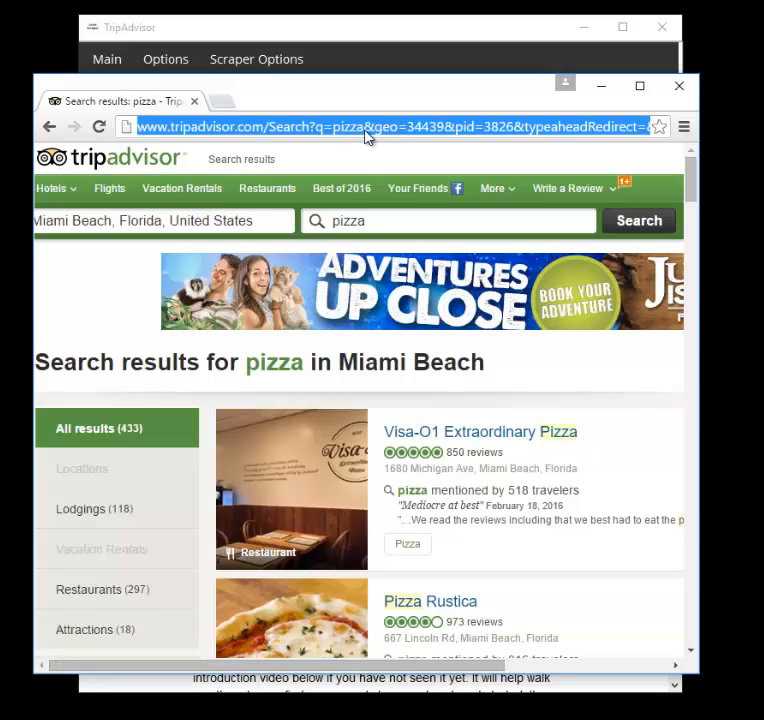
pyautogui.moveTo(360, 131)
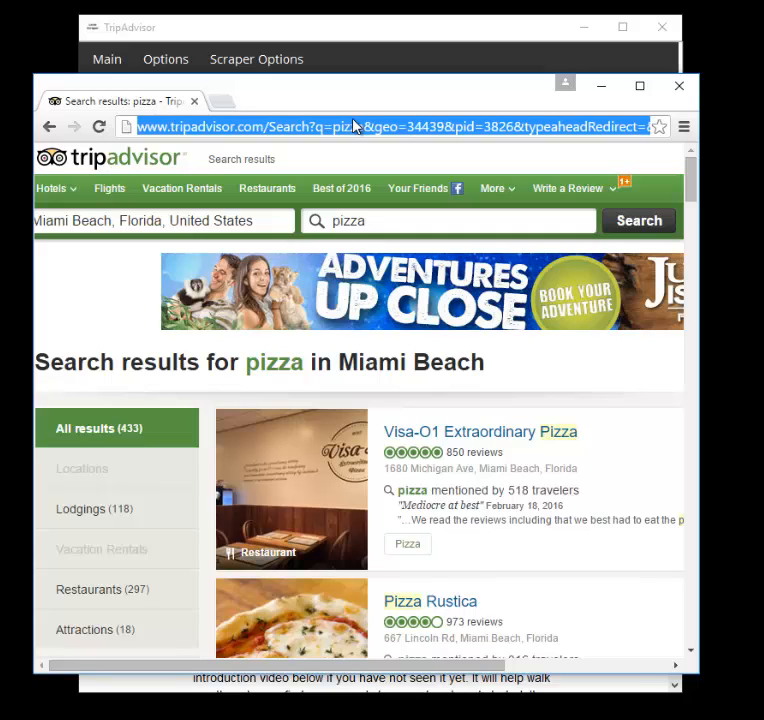
pyautogui.moveTo(476, 37)
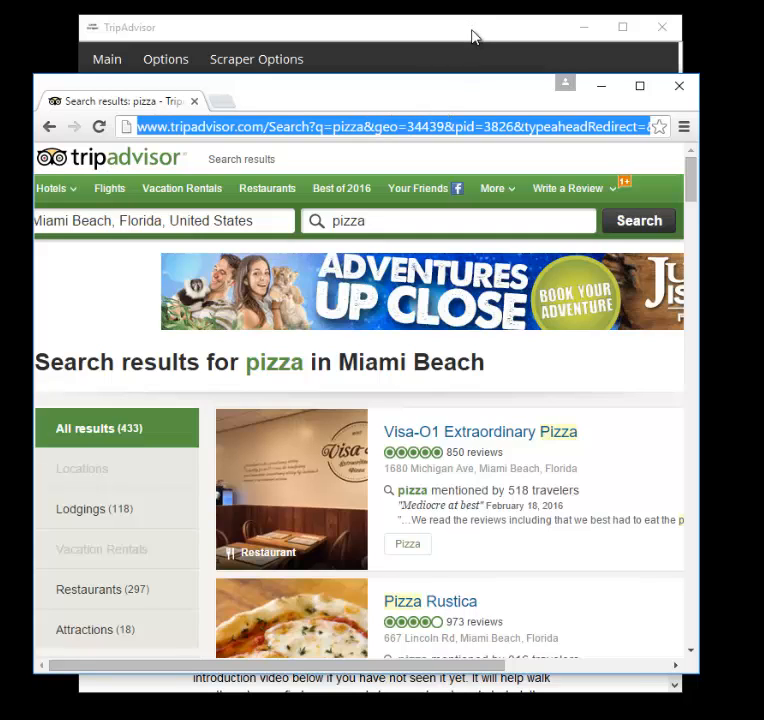
pyautogui.click(130, 27)
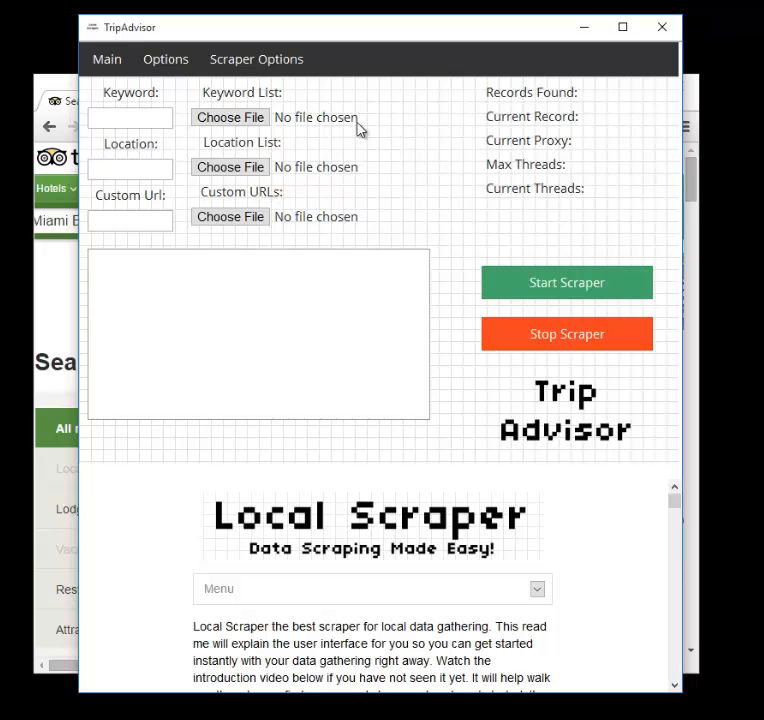
pyautogui.moveTo(315, 212)
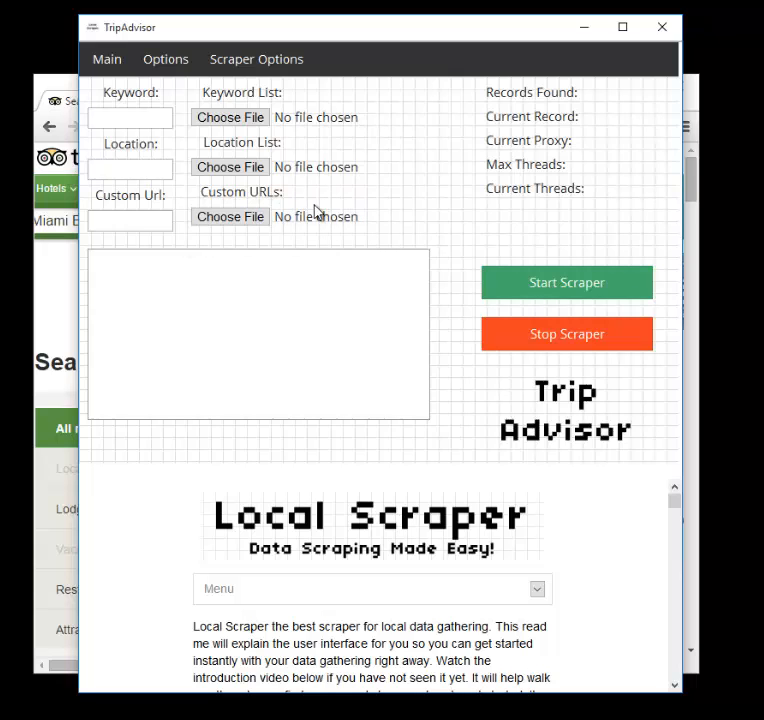
pyautogui.moveTo(588, 105)
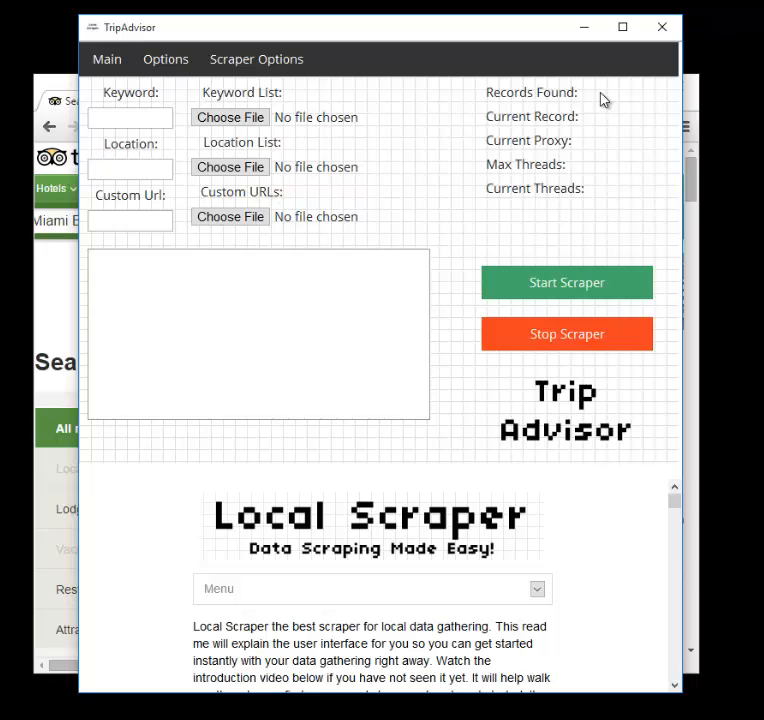
pyautogui.moveTo(590, 127)
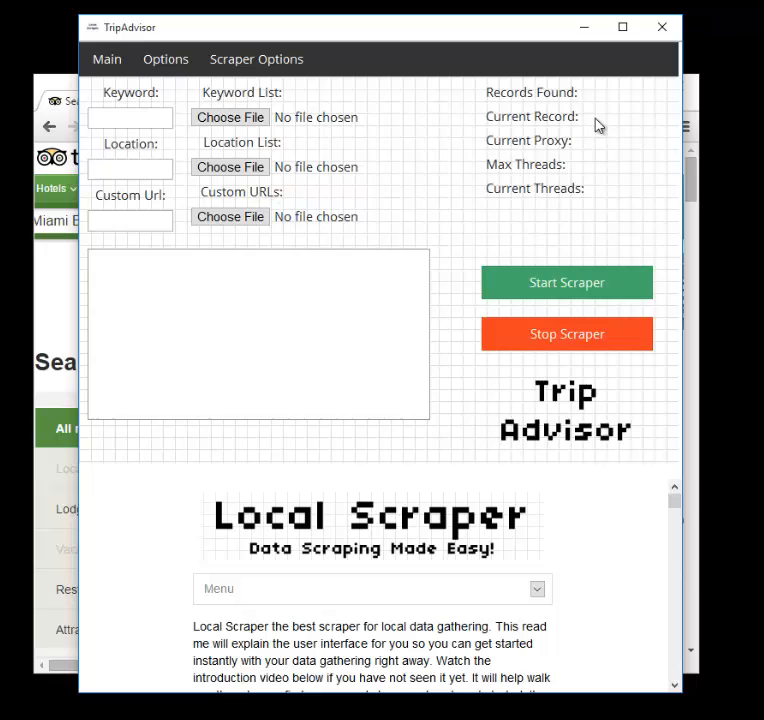
pyautogui.moveTo(590, 124)
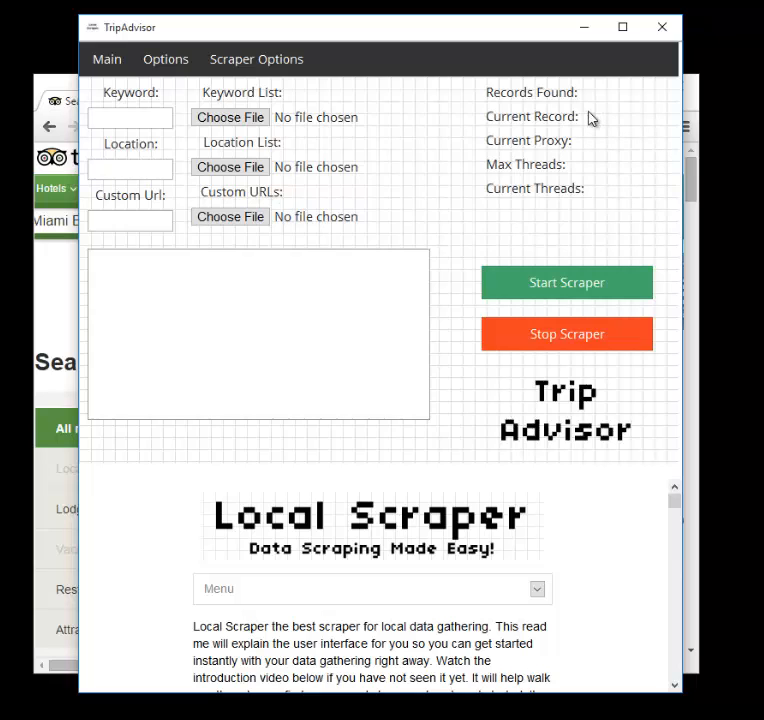
pyautogui.moveTo(591, 103)
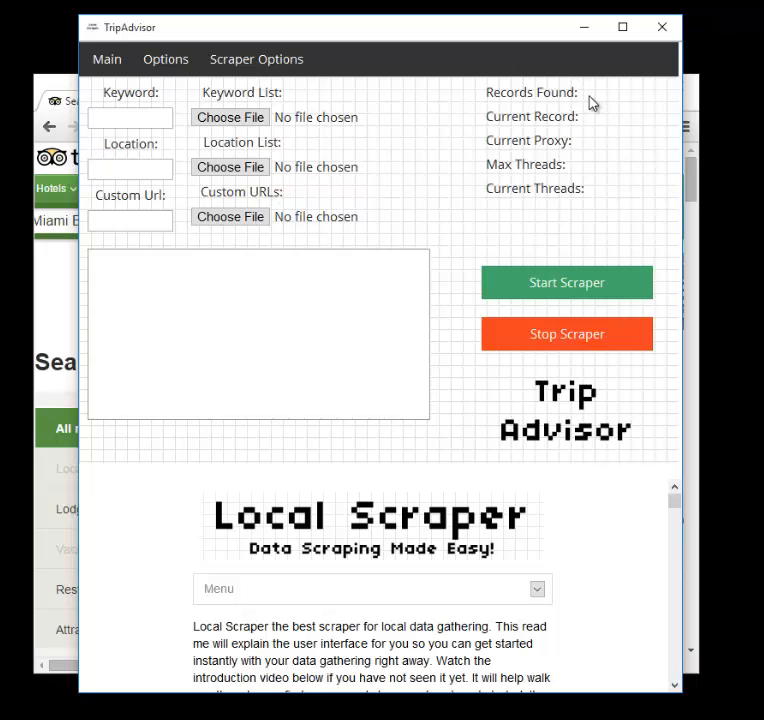
pyautogui.moveTo(599, 123)
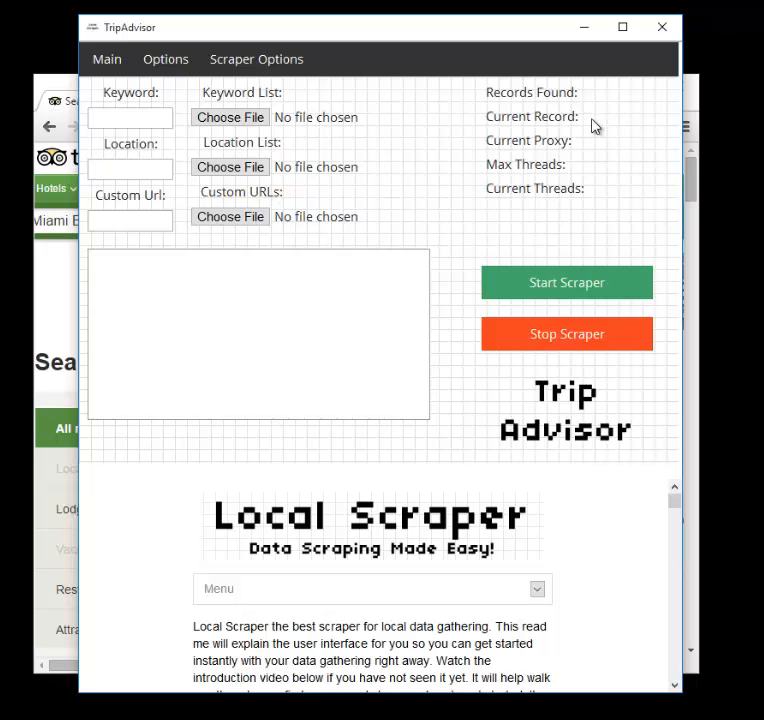
pyautogui.moveTo(583, 148)
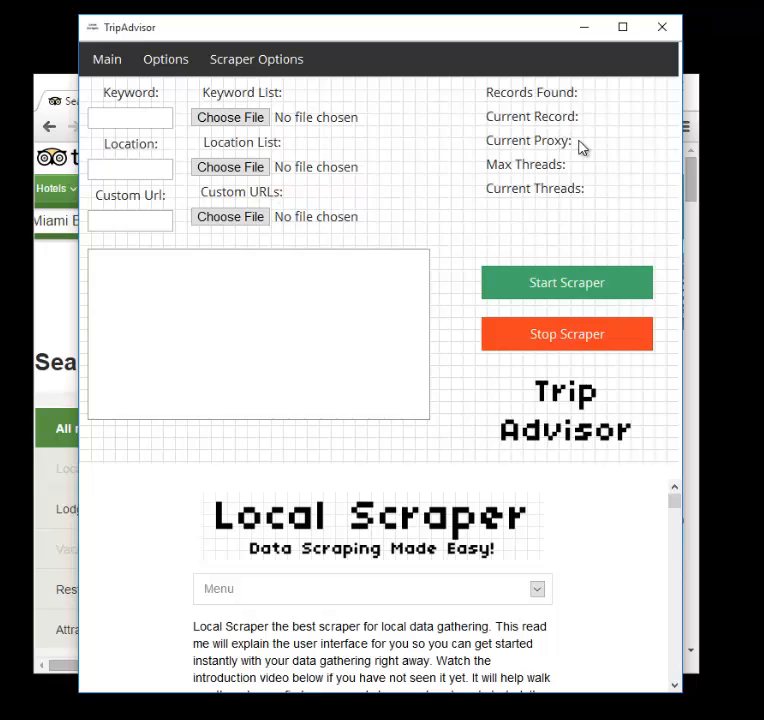
pyautogui.moveTo(643, 155)
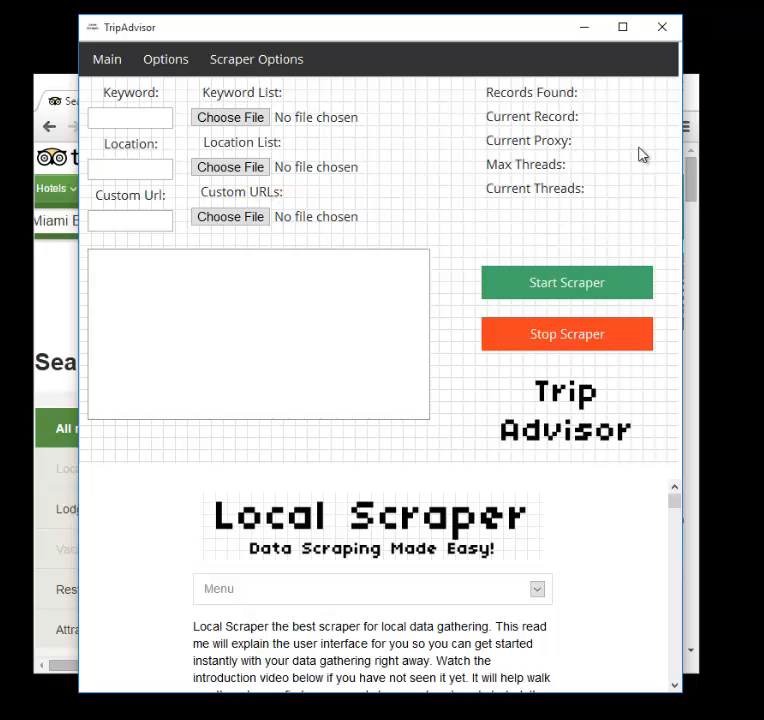
pyautogui.moveTo(635, 147)
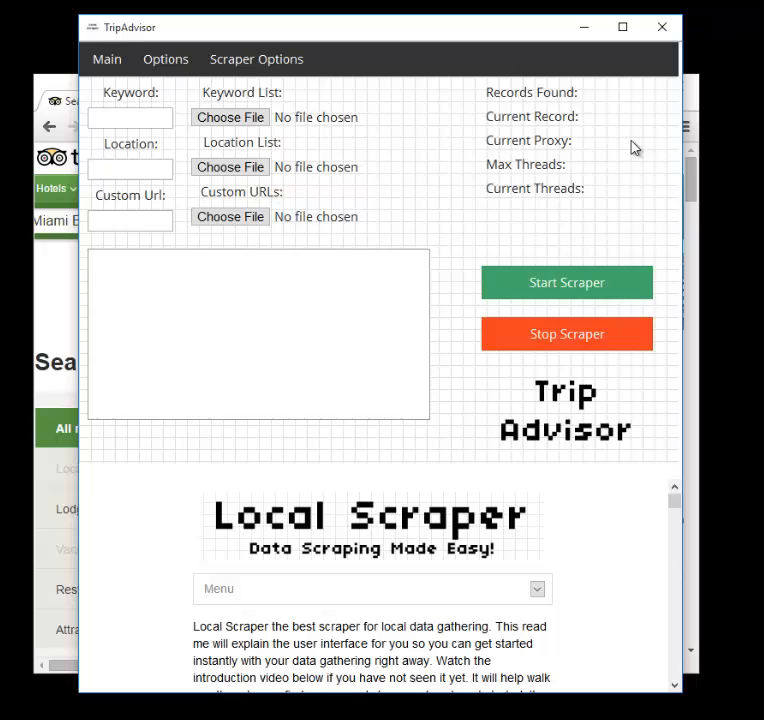
pyautogui.moveTo(573, 170)
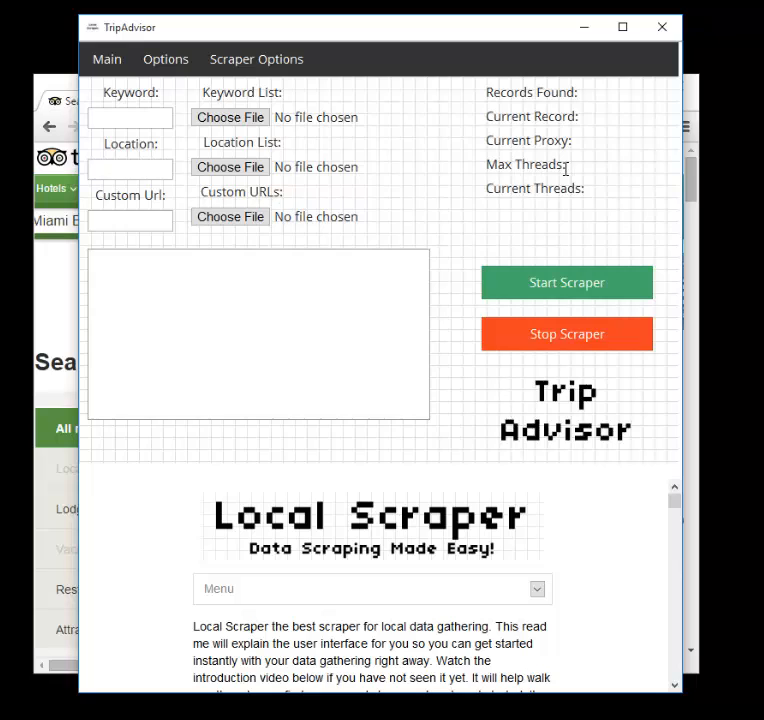
pyautogui.moveTo(572, 170)
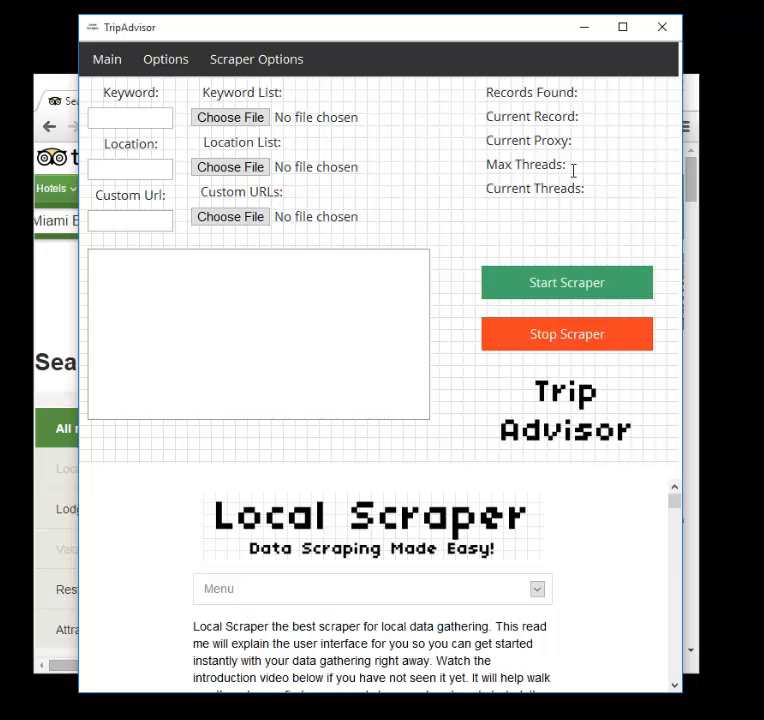
pyautogui.moveTo(603, 197)
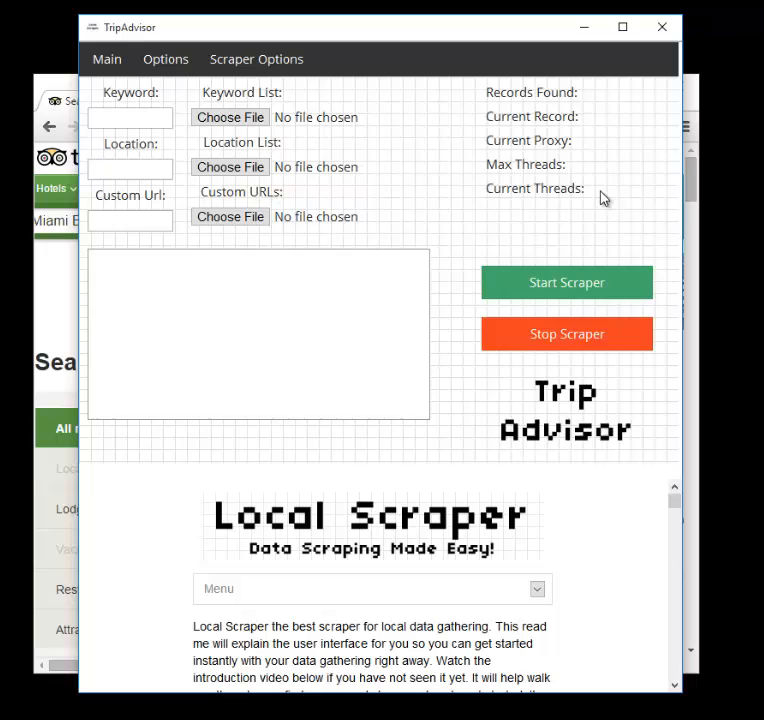
# Enter keyword 'pizza' and location 'key west florida' in the scraper.
pyautogui.click(130, 117)
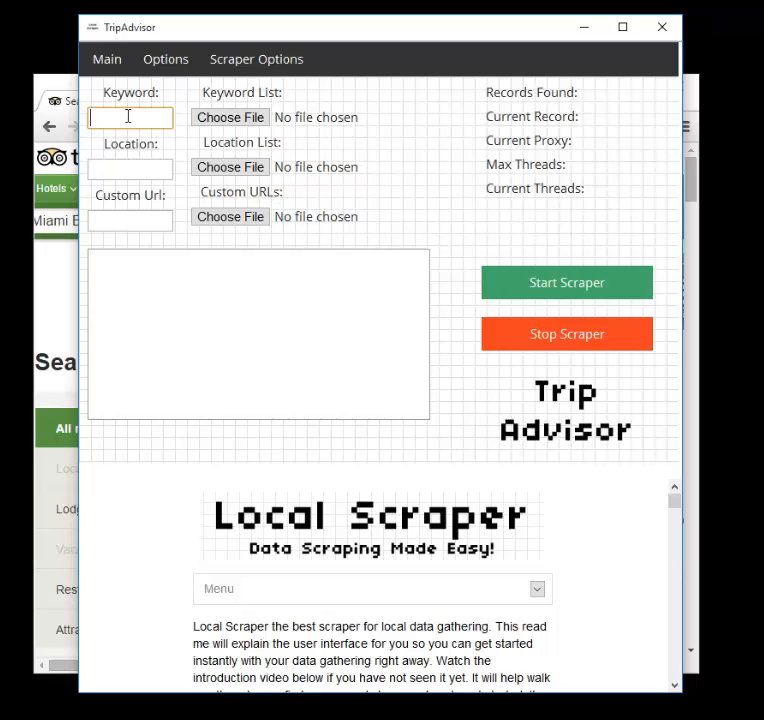
pyautogui.write('pizza')
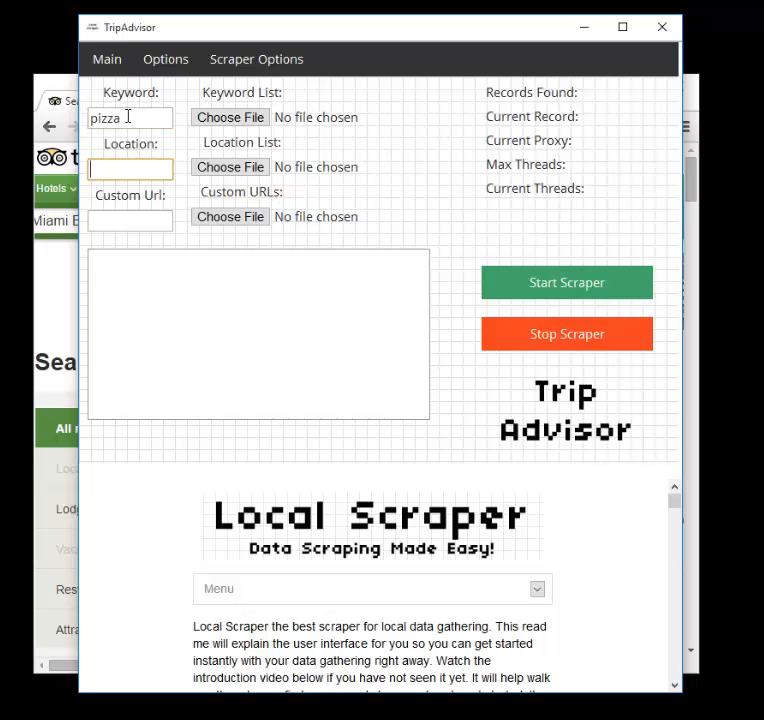
pyautogui.write('key west florid')
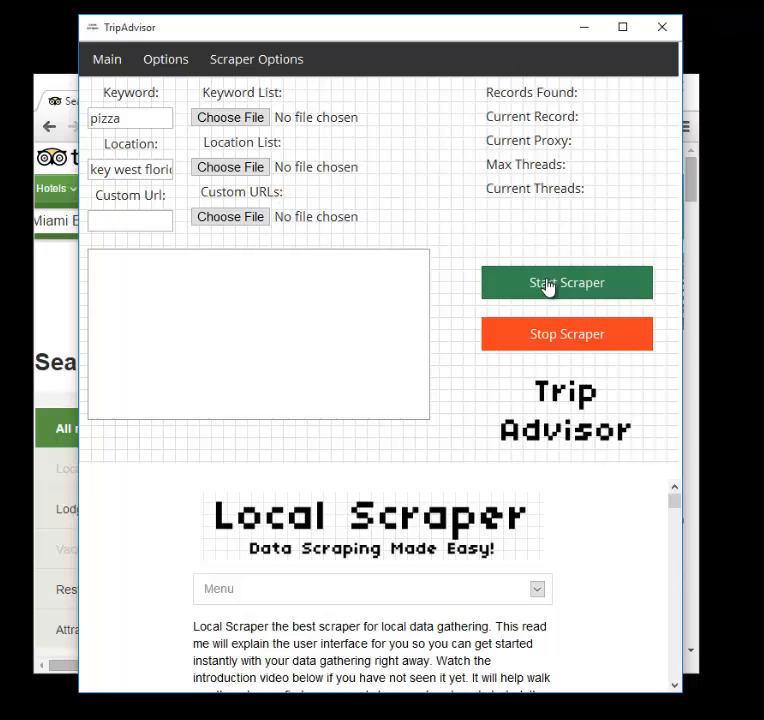
# Start the Key West pizza scrape and stop it after 120 records.
pyautogui.click(567, 282)
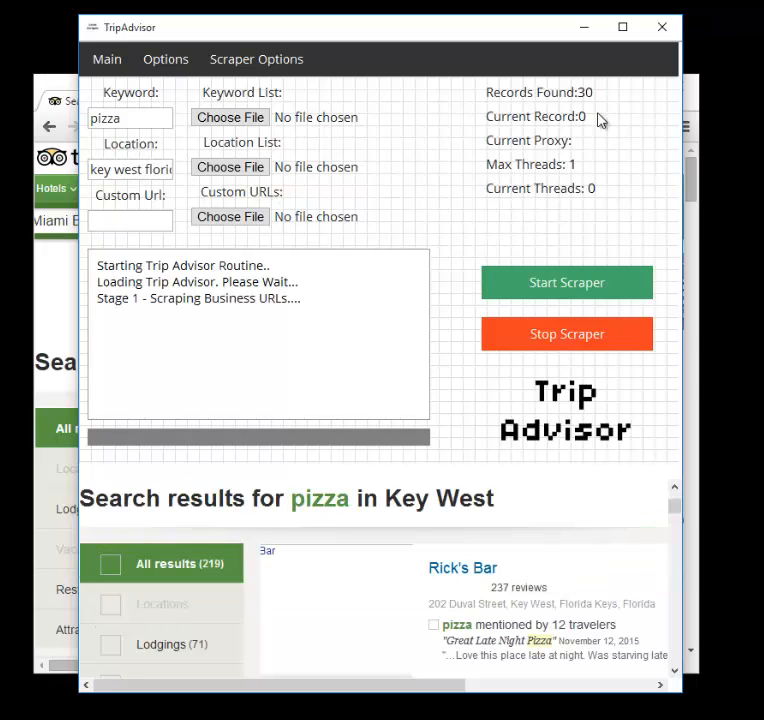
pyautogui.moveTo(575, 100)
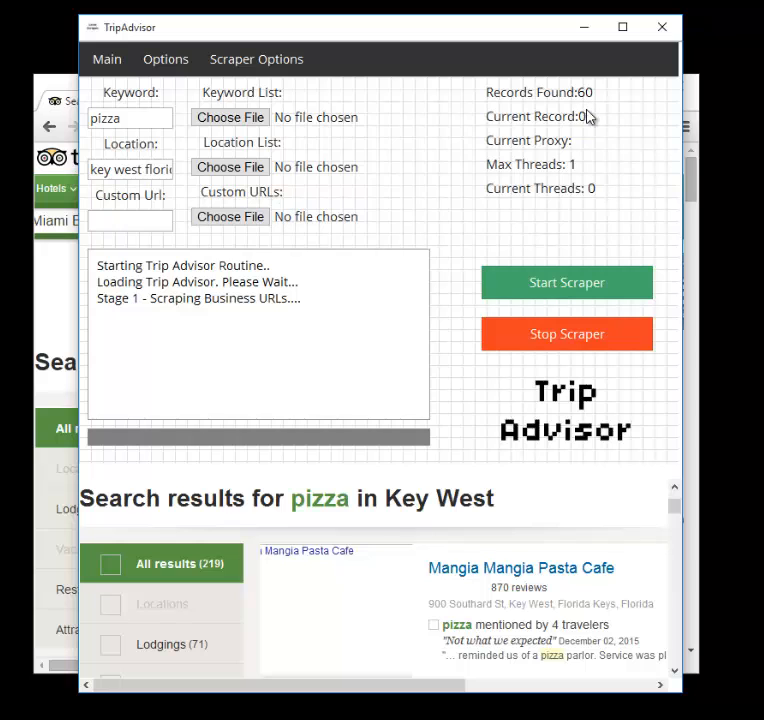
pyautogui.moveTo(473, 371)
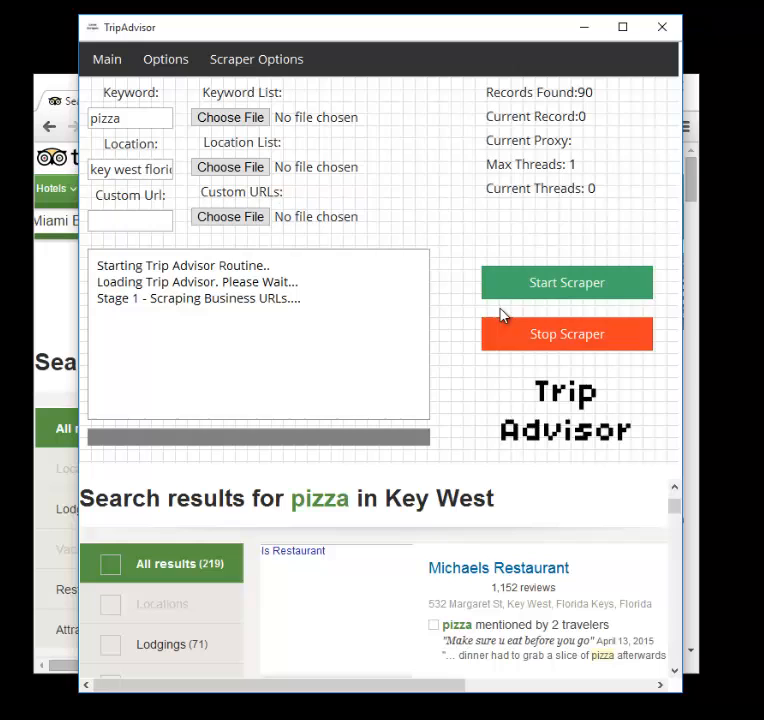
pyautogui.click(566, 333)
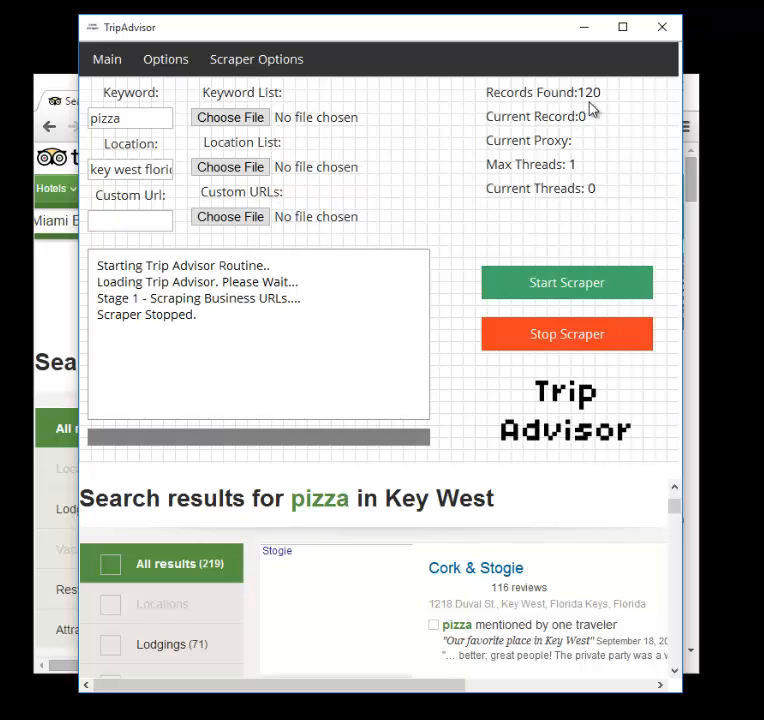
pyautogui.moveTo(490, 162)
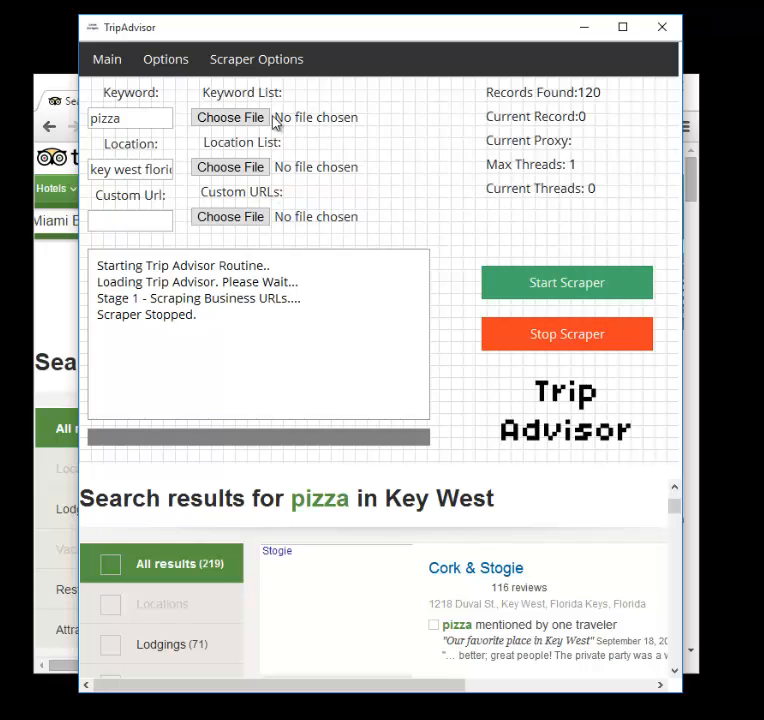
# On the Options page, turn on Use Proxies, leaving Test Proxies off.
pyautogui.click(165, 59)
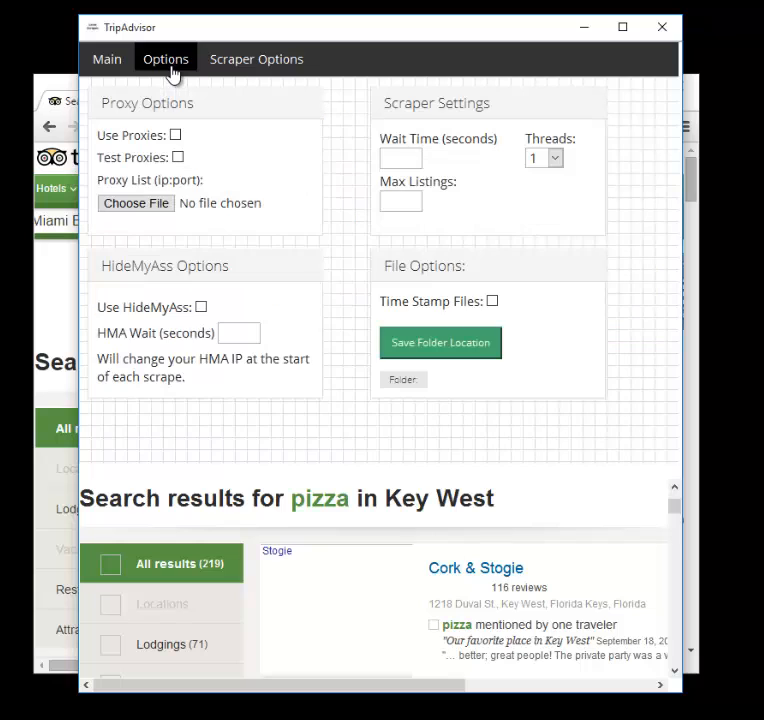
pyautogui.moveTo(226, 149)
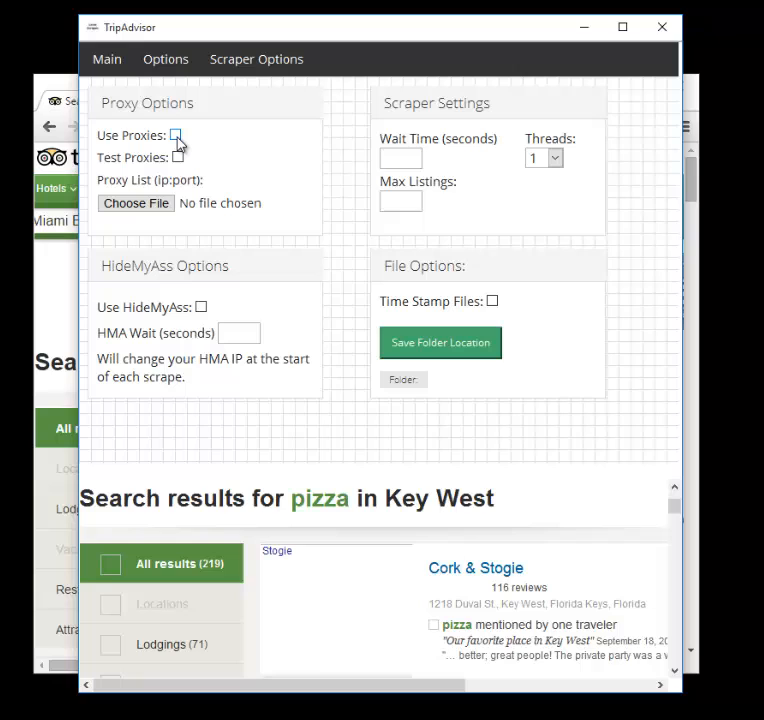
pyautogui.click(177, 135)
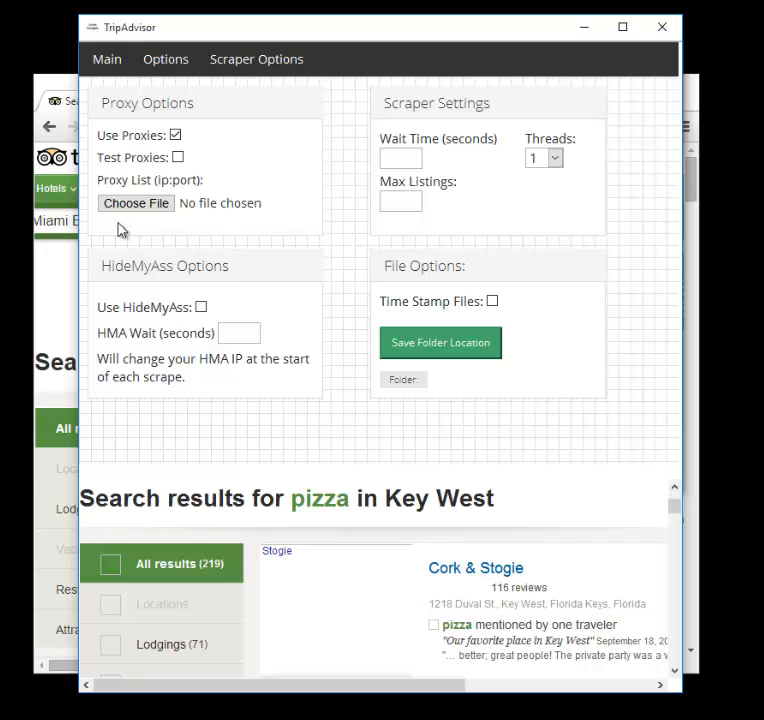
pyautogui.moveTo(248, 153)
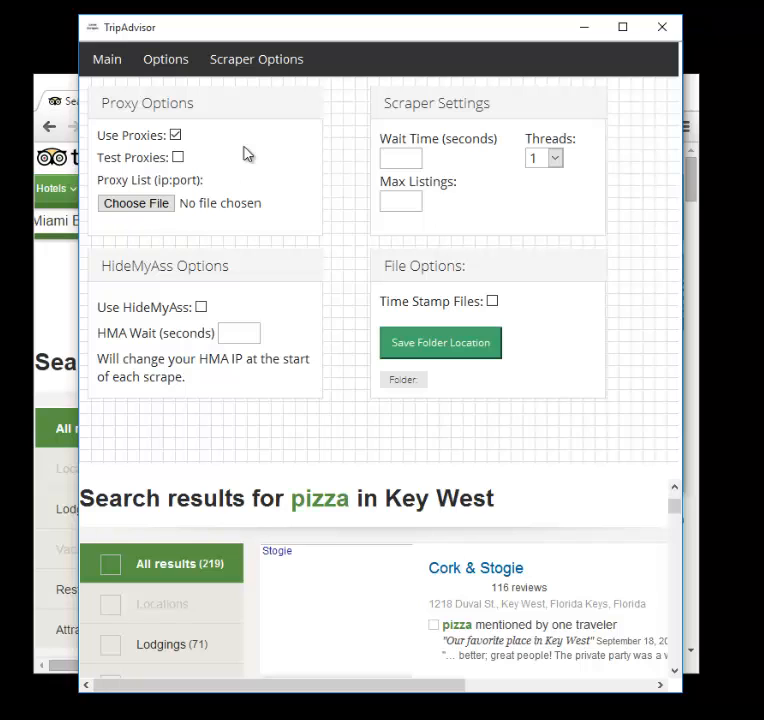
pyautogui.moveTo(136, 203)
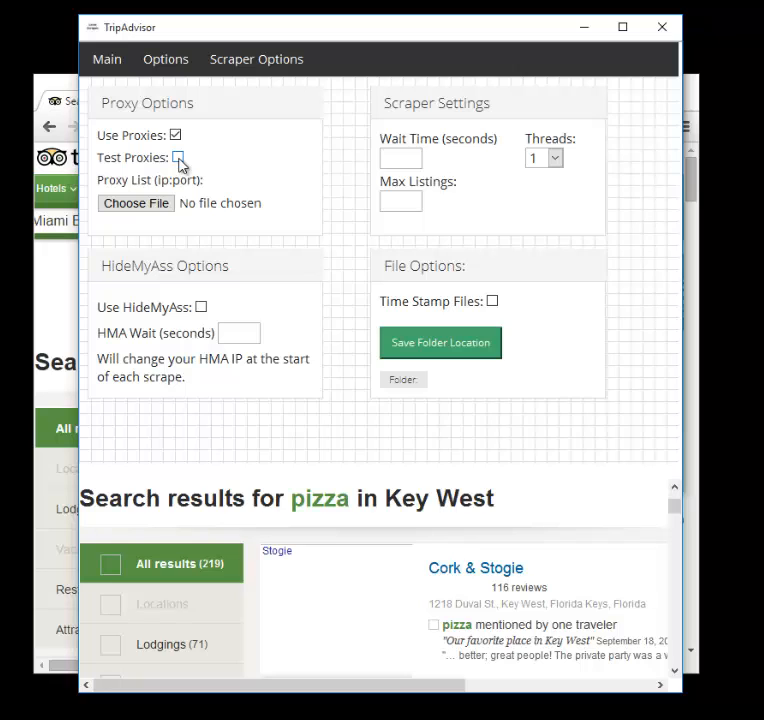
pyautogui.click(178, 157)
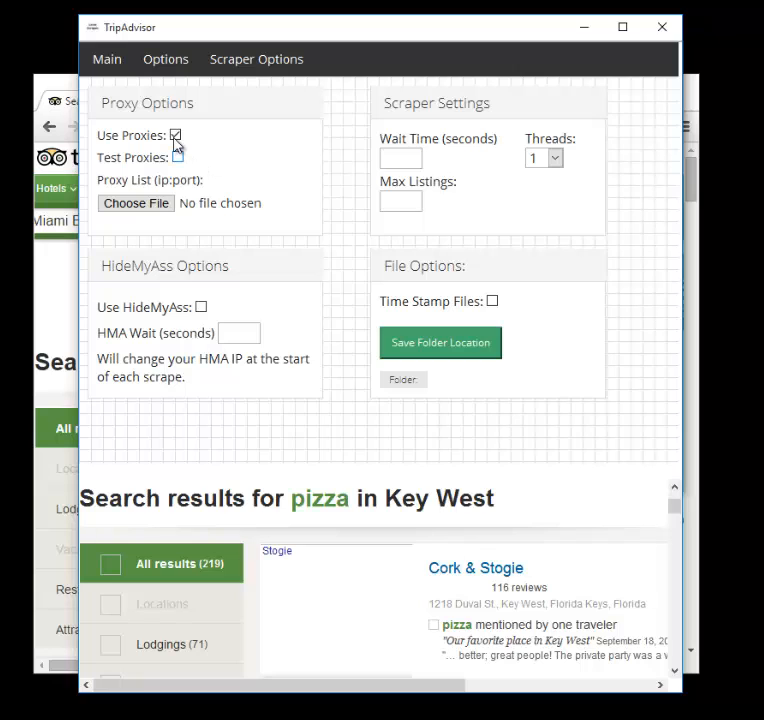
# Turn off Use Proxies, enable HideMyAss and enter an HMA wait of 60.
pyautogui.click(176, 135)
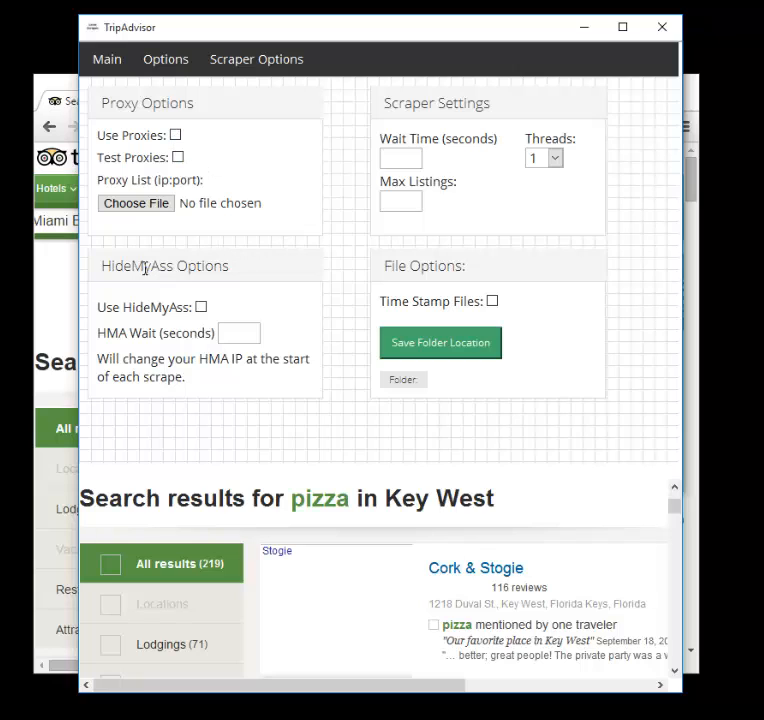
pyautogui.moveTo(145, 313)
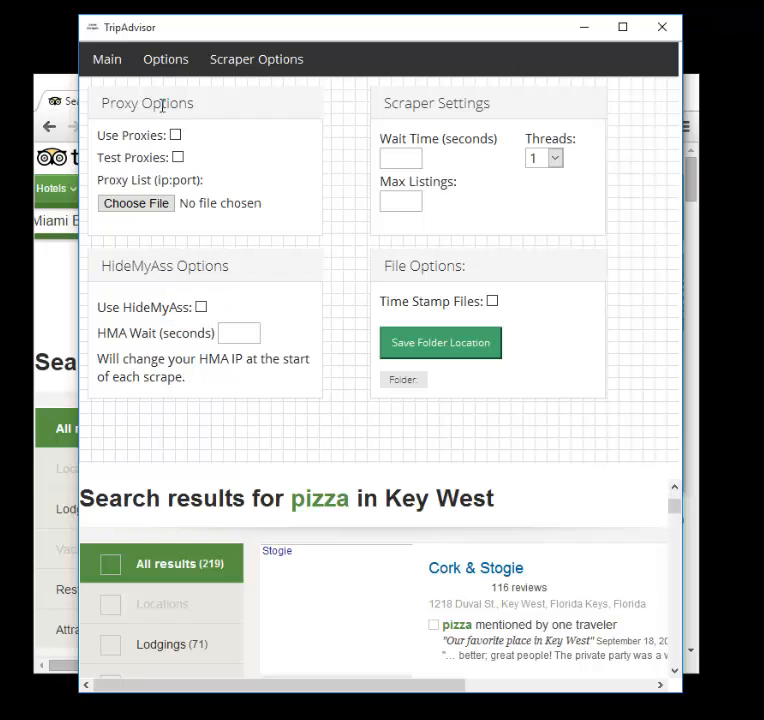
pyautogui.moveTo(155, 303)
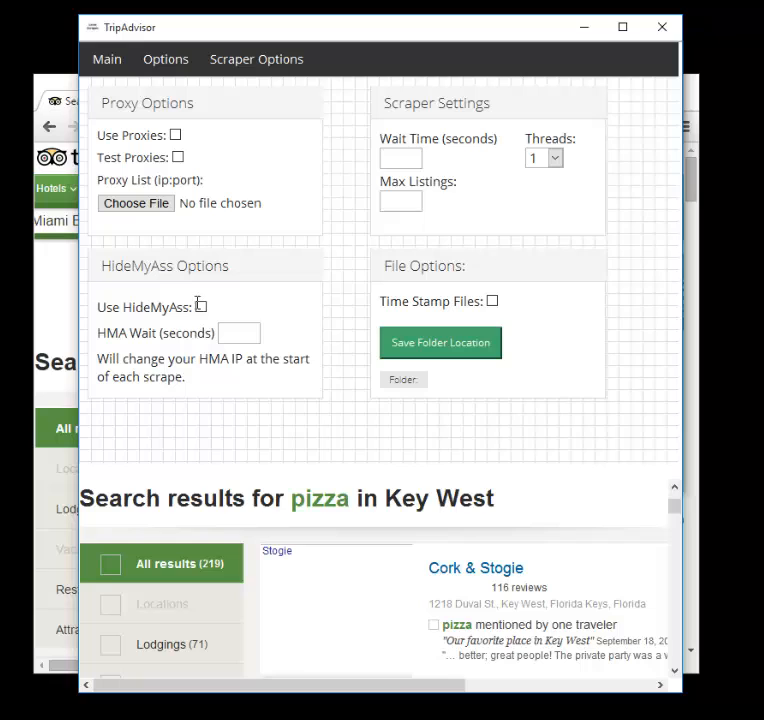
pyautogui.moveTo(145, 351)
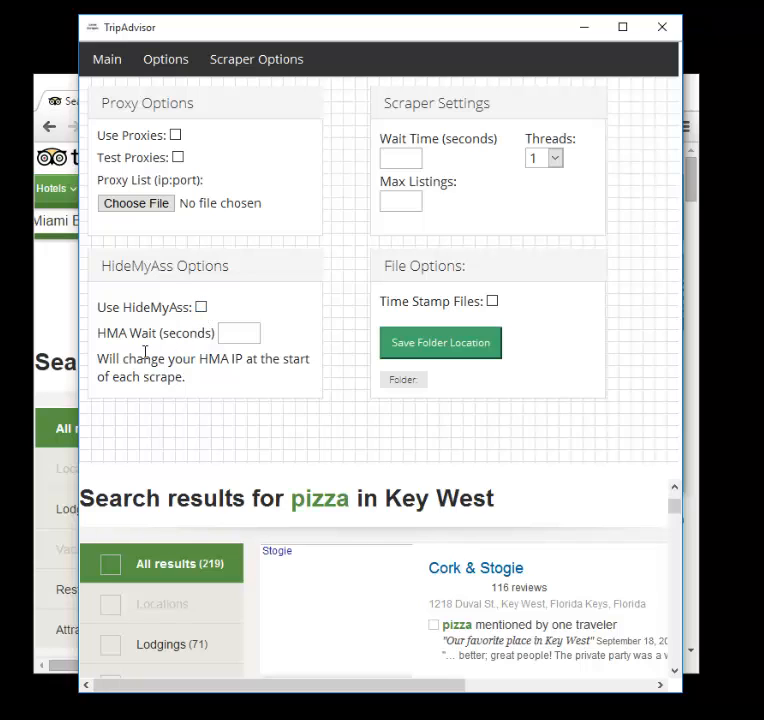
pyautogui.moveTo(167, 342)
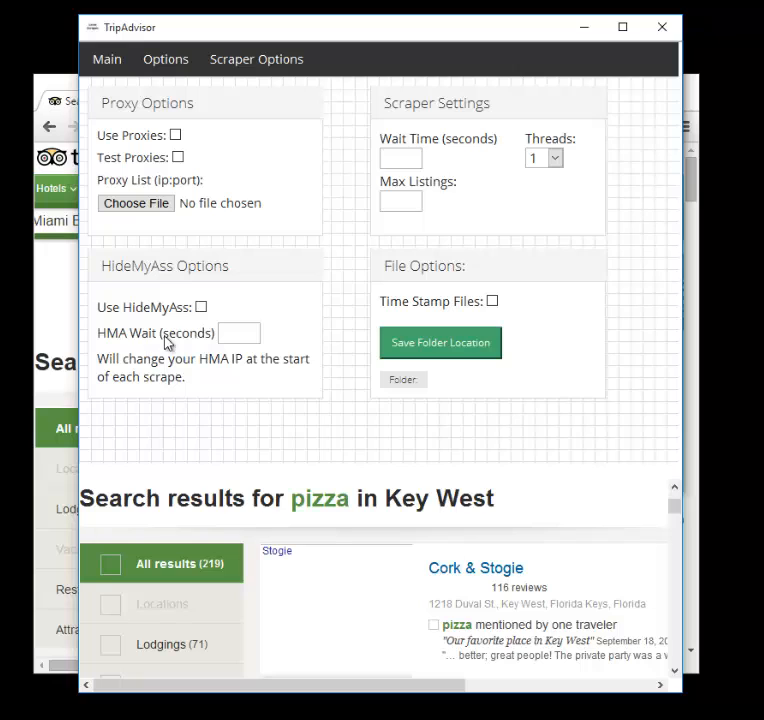
pyautogui.click(200, 307)
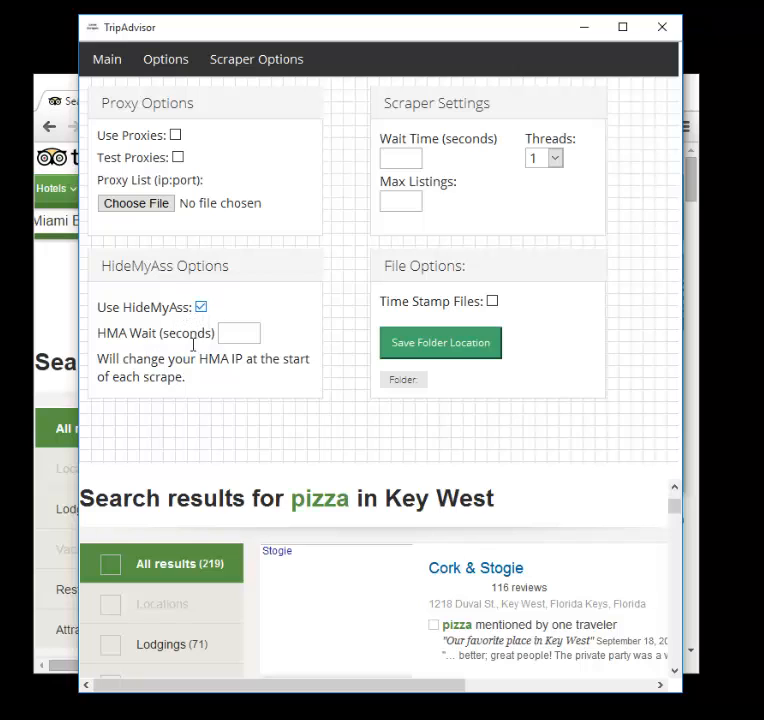
pyautogui.click(239, 333)
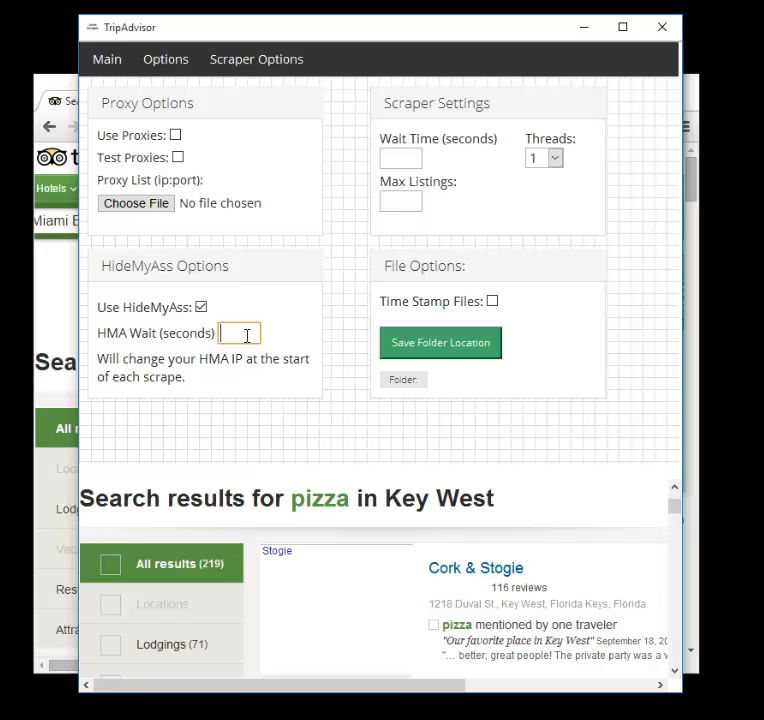
pyautogui.write('6')
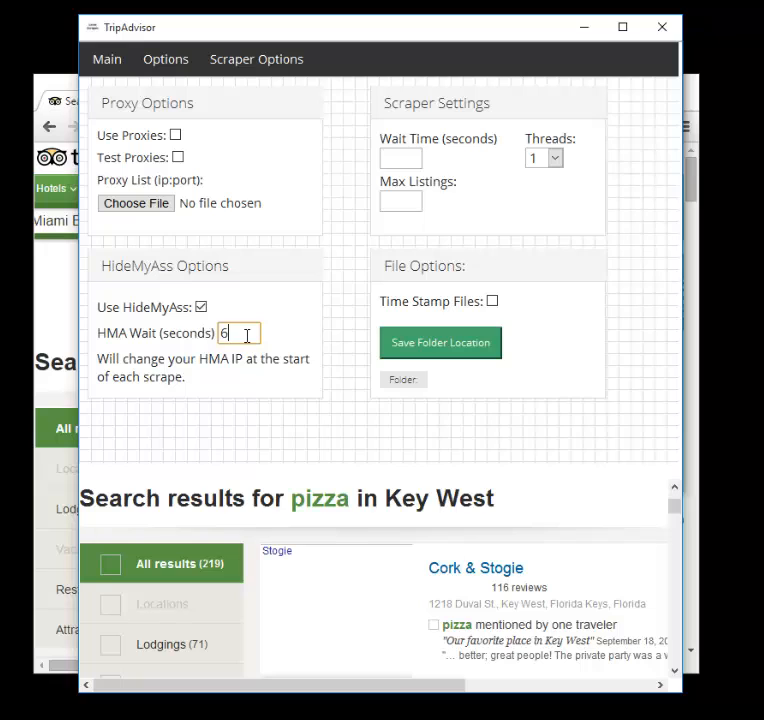
pyautogui.write('0')
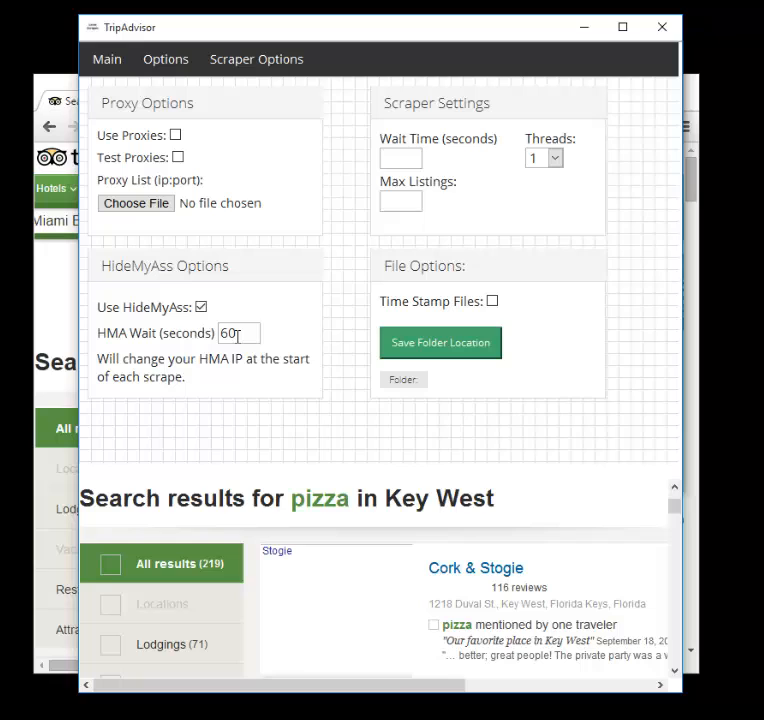
# Select the 60-second HMA wait value, then go to Main and back to Options.
pyautogui.tripleClick(238, 333)
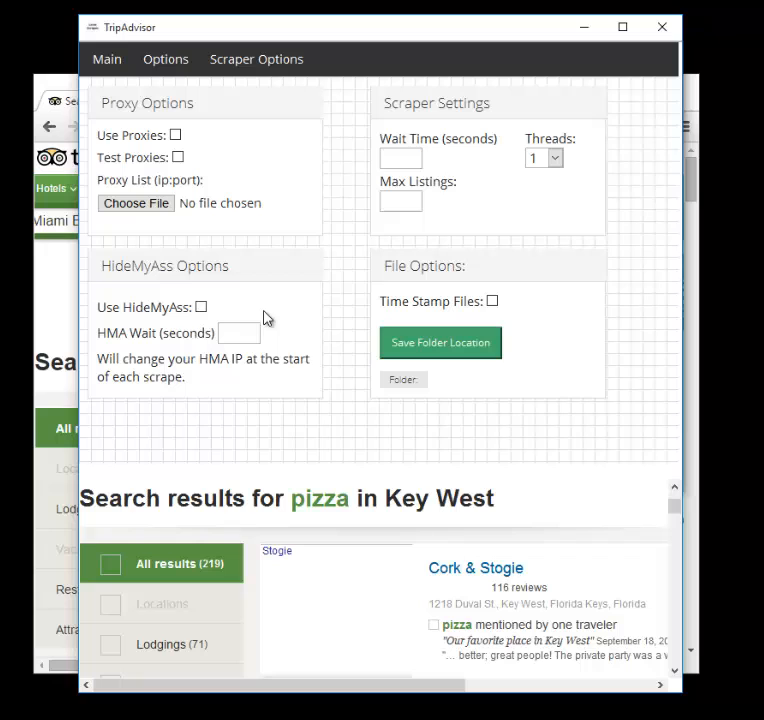
pyautogui.moveTo(200, 101)
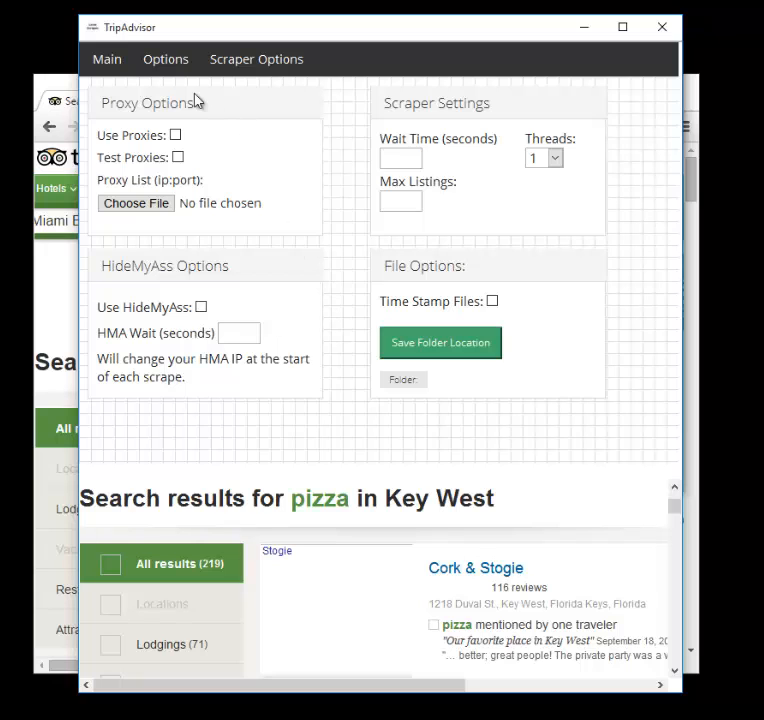
pyautogui.click(106, 59)
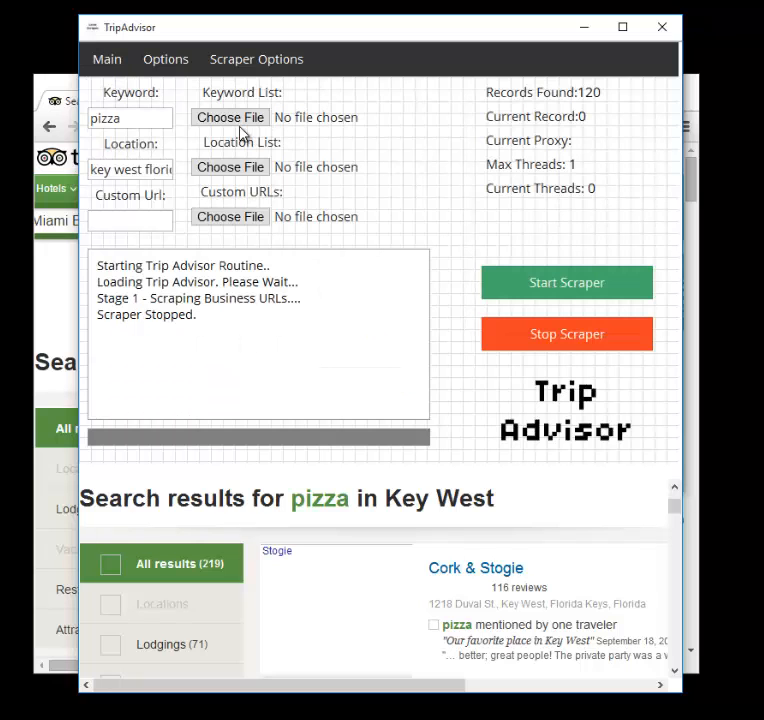
pyautogui.click(165, 59)
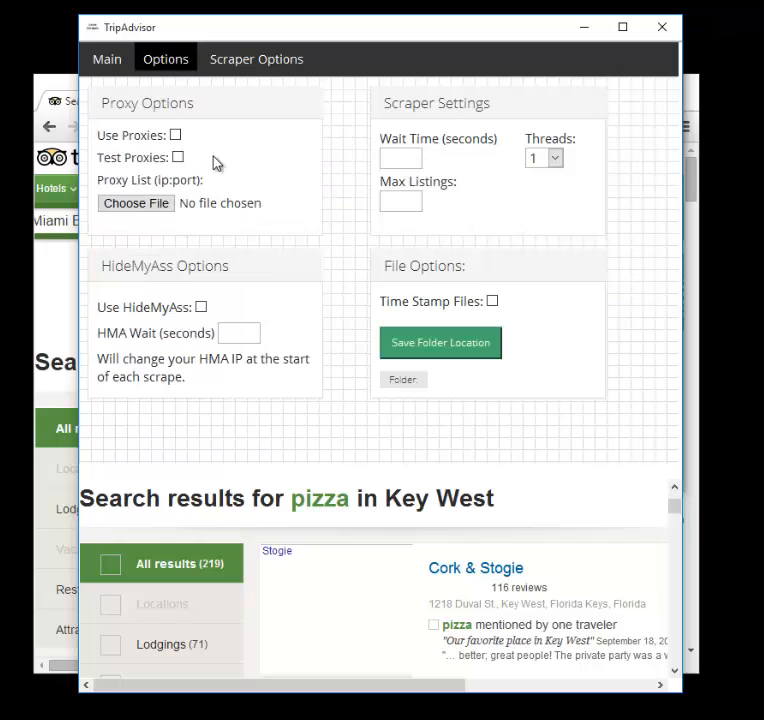
pyautogui.moveTo(203, 330)
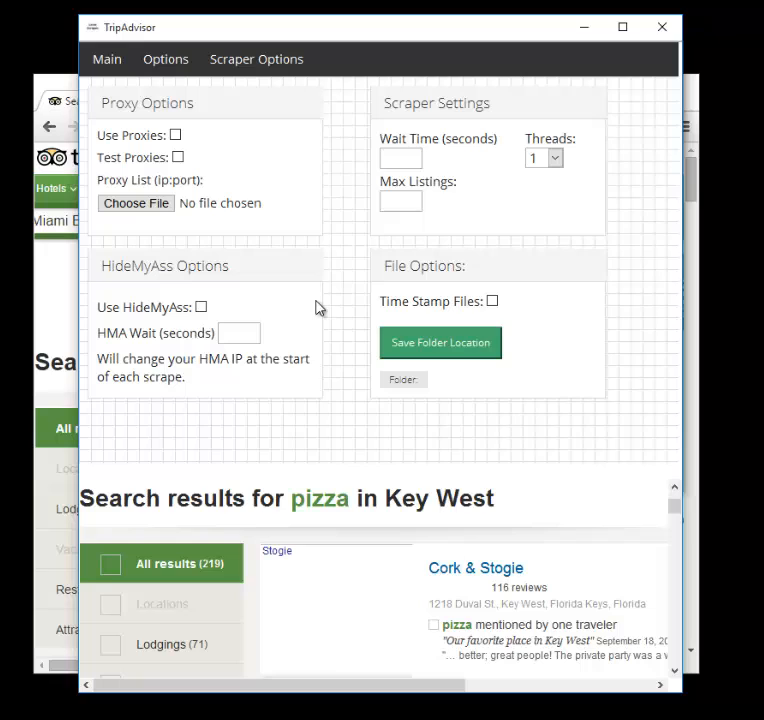
pyautogui.moveTo(358, 292)
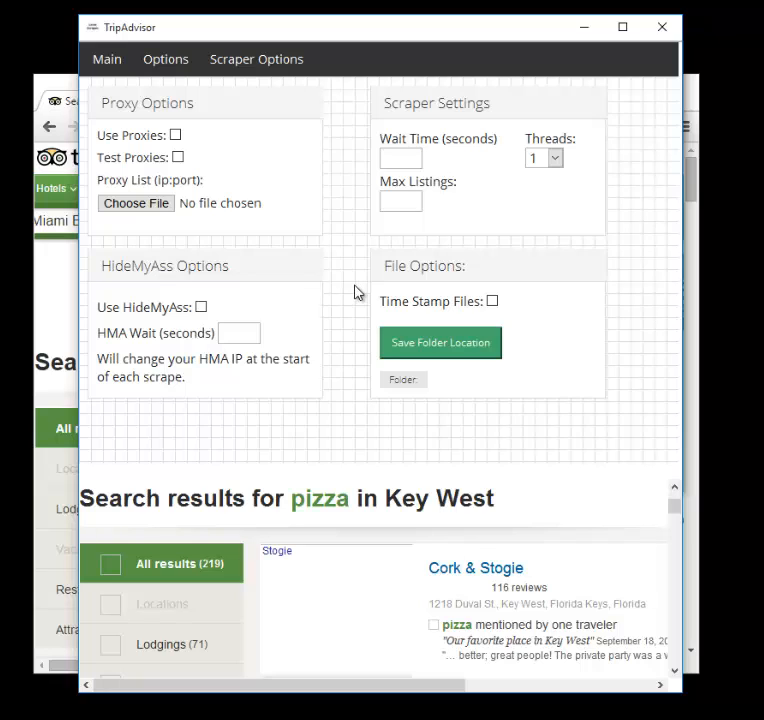
pyautogui.moveTo(278, 302)
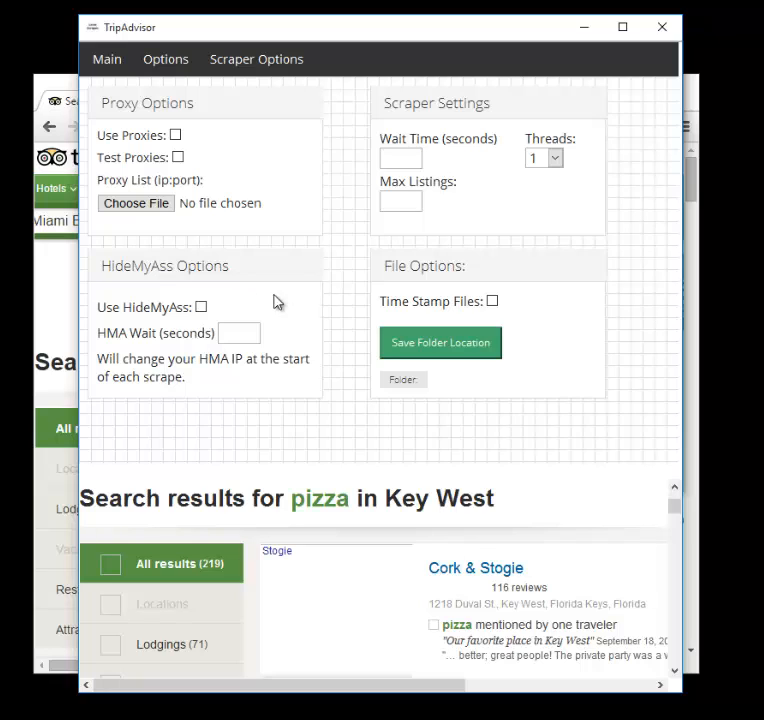
pyautogui.moveTo(369, 211)
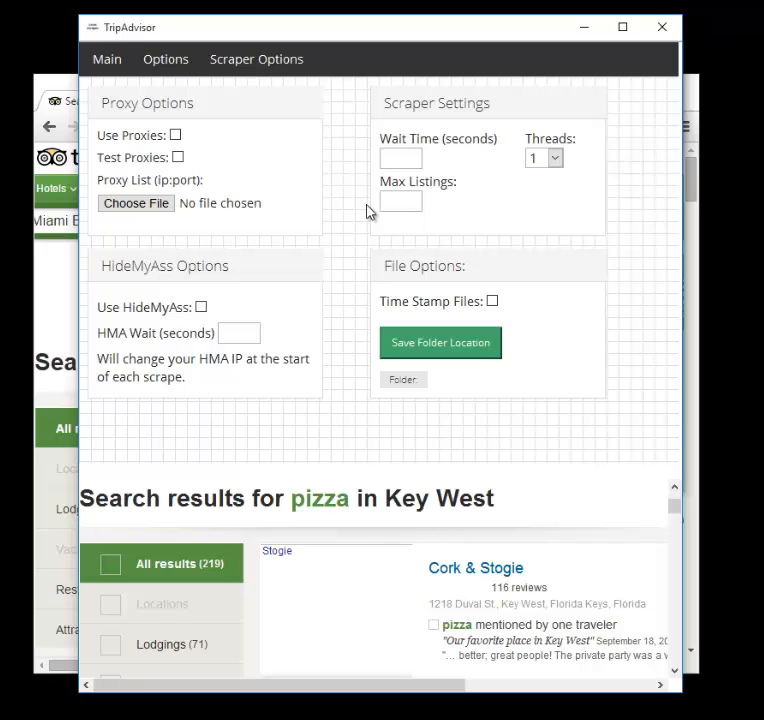
pyautogui.click(400, 158)
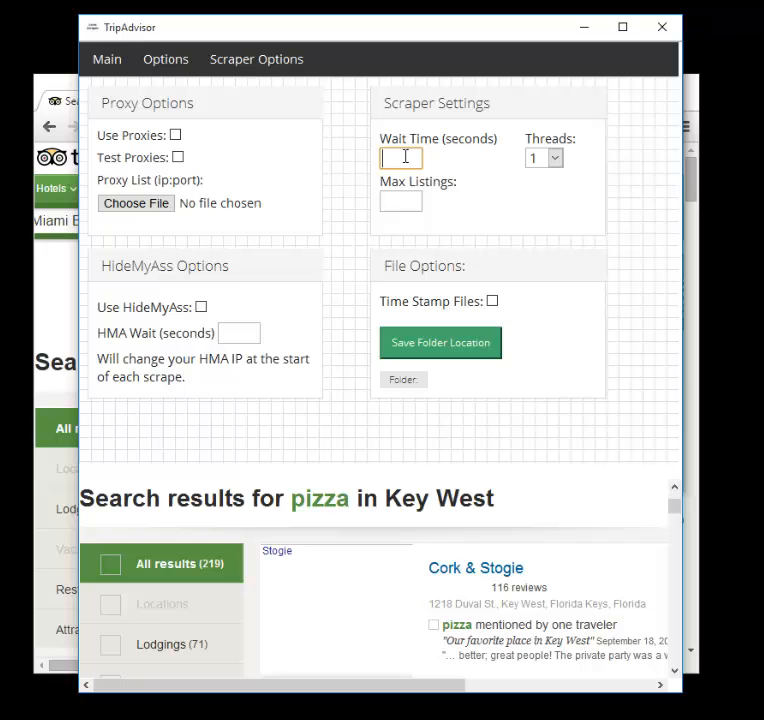
pyautogui.moveTo(434, 172)
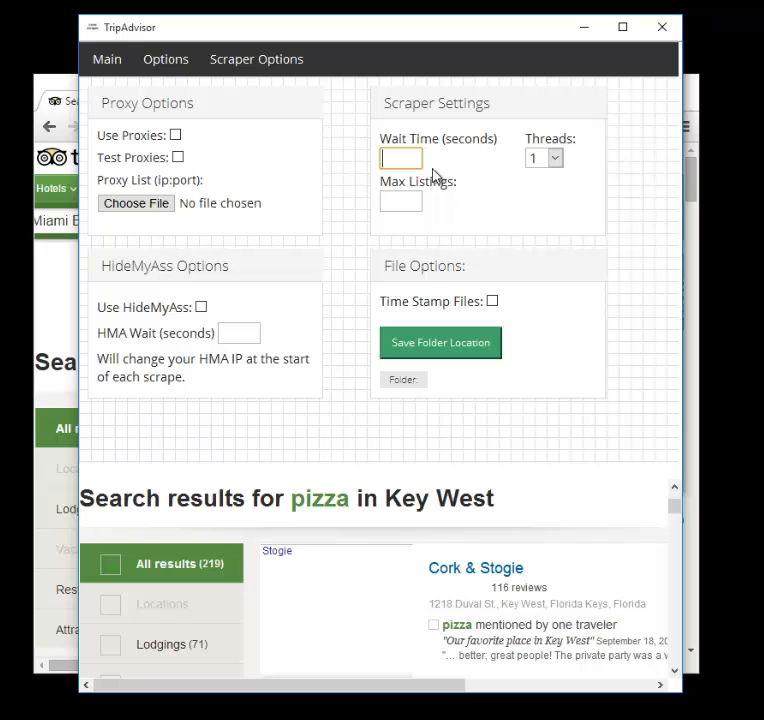
pyautogui.write('60')
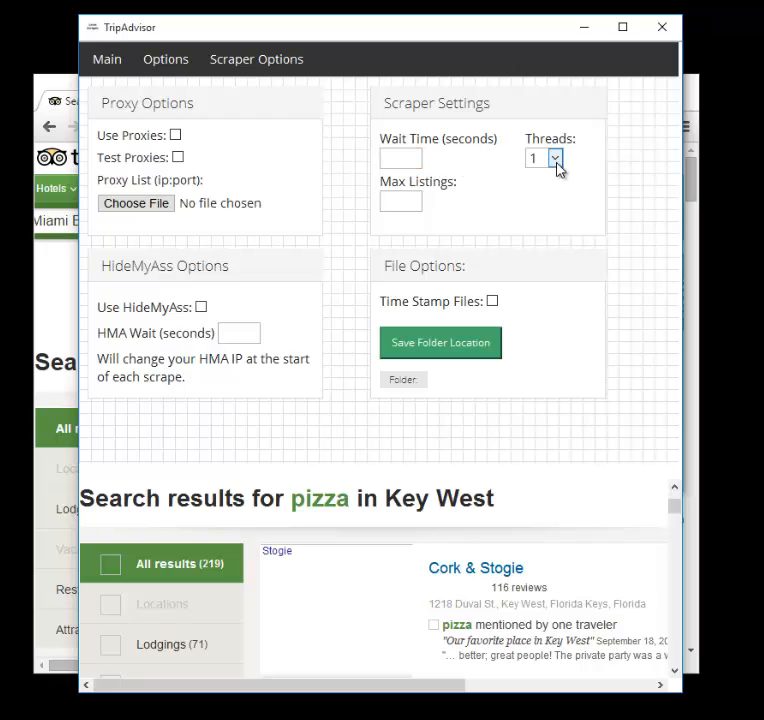
pyautogui.click(555, 158)
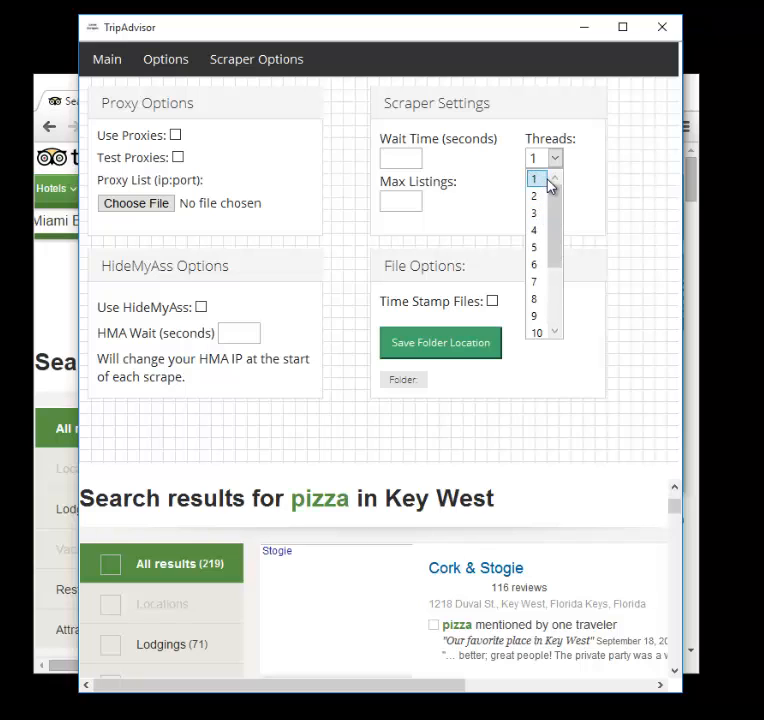
pyautogui.moveTo(535, 196)
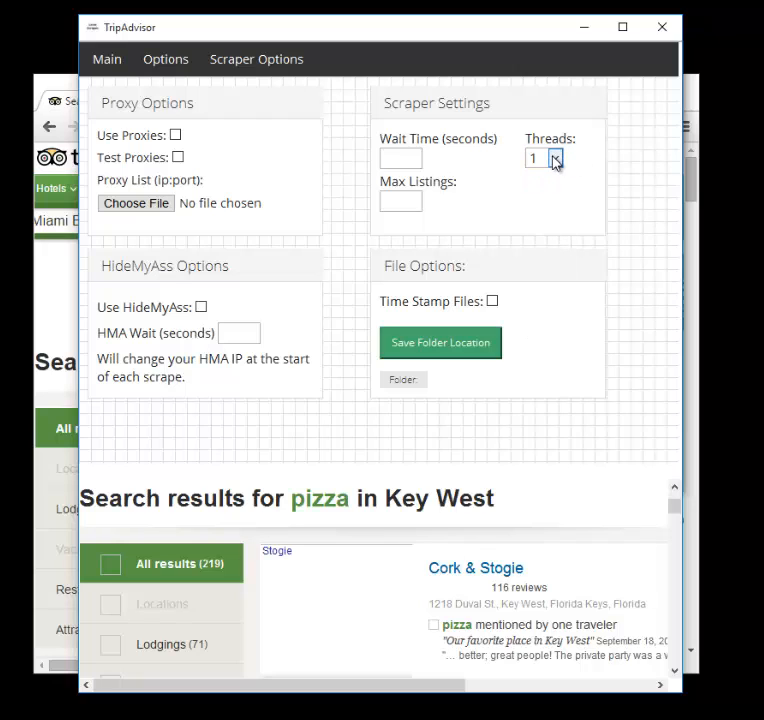
pyautogui.moveTo(208, 161)
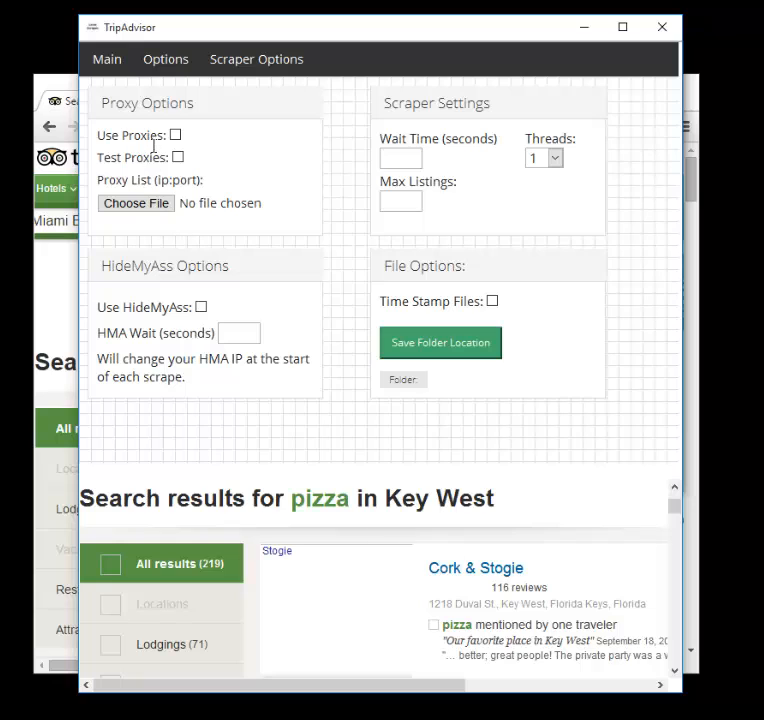
pyautogui.click(557, 158)
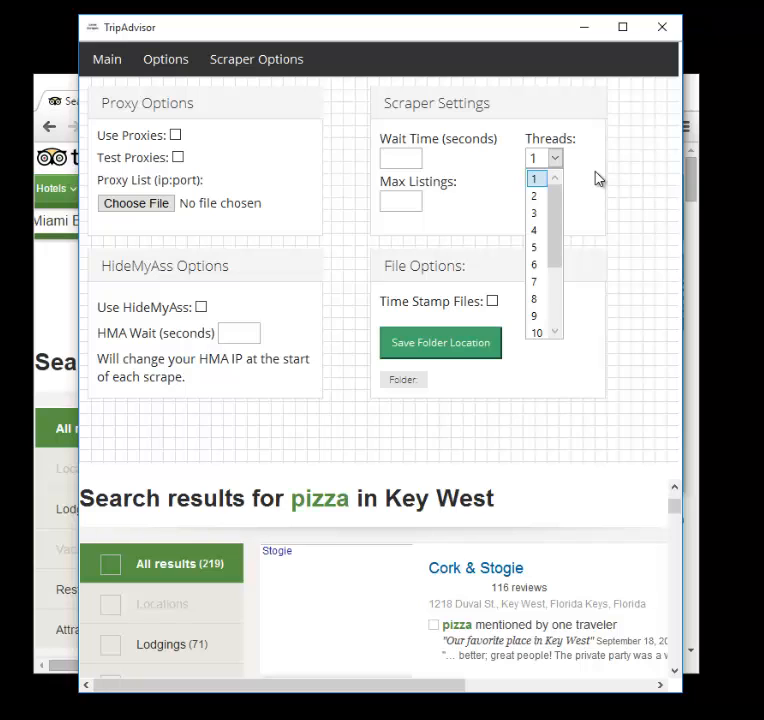
pyautogui.moveTo(533, 212)
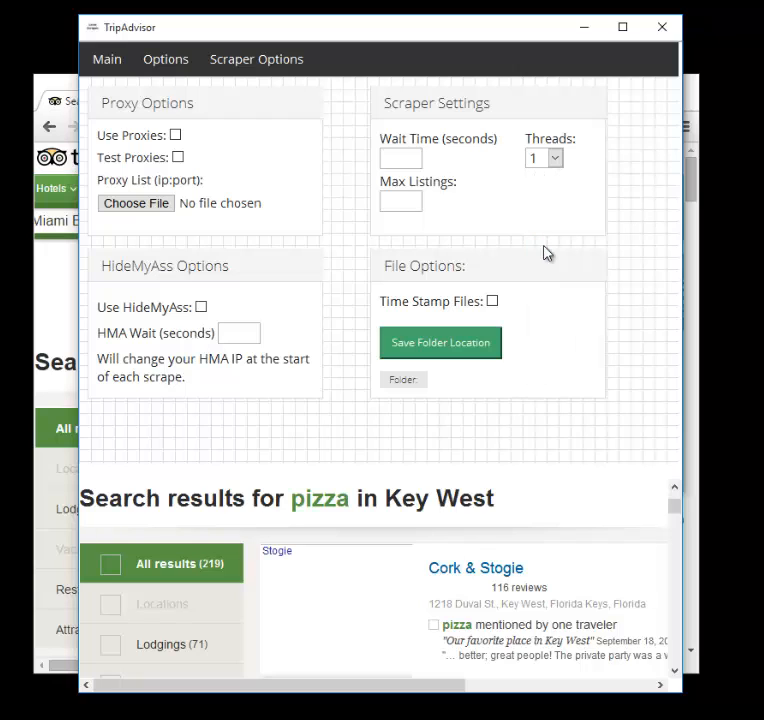
pyautogui.click(543, 158)
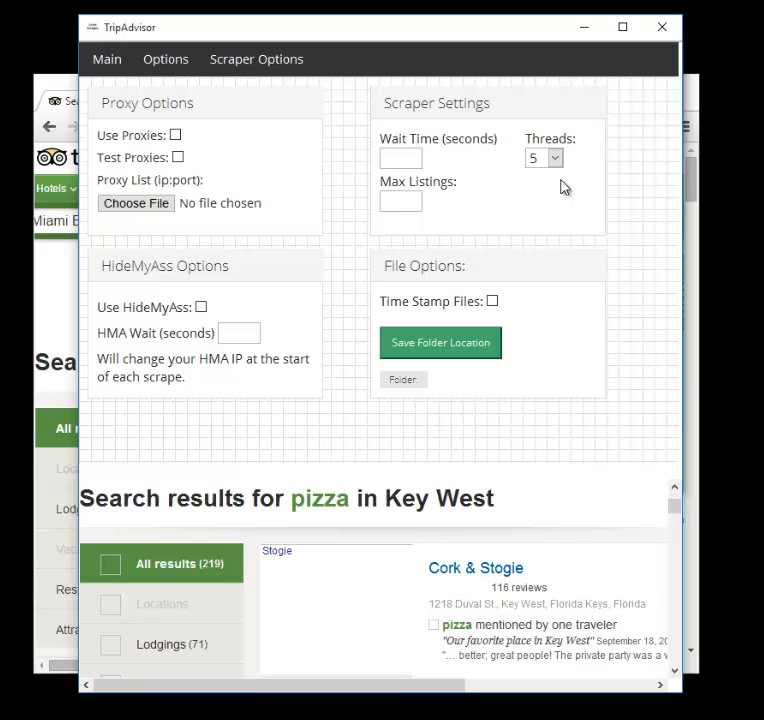
pyautogui.click(400, 158)
pyautogui.write('60')
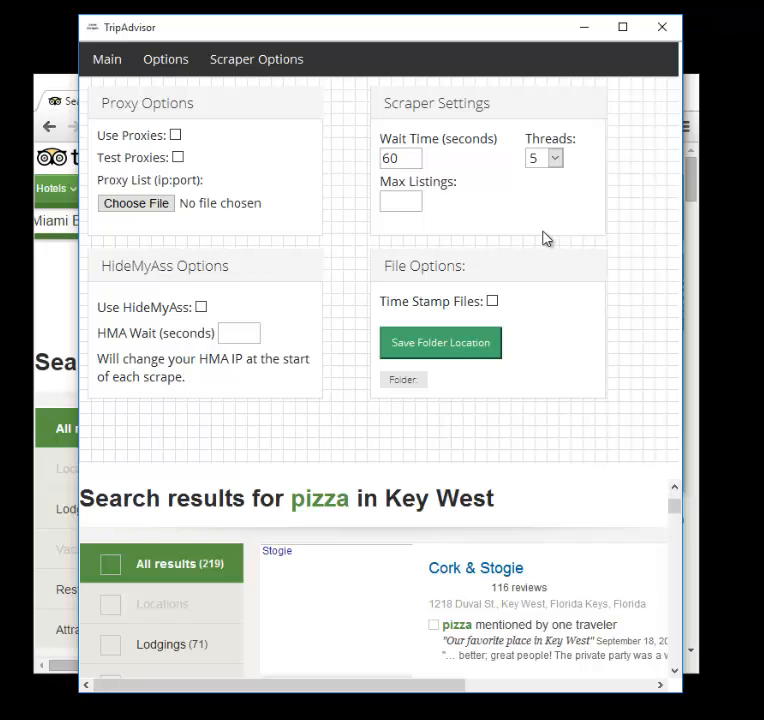
pyautogui.click(555, 158)
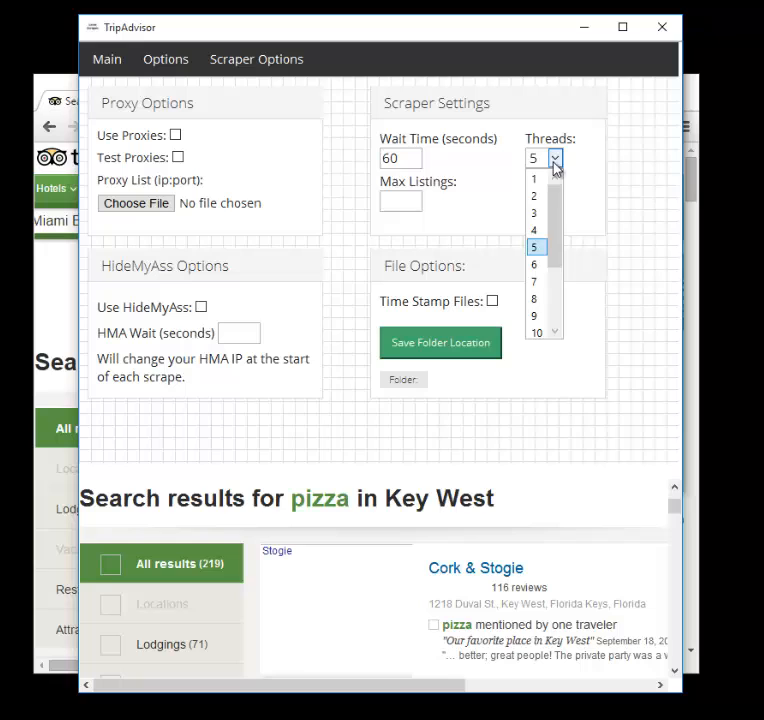
pyautogui.click(533, 178)
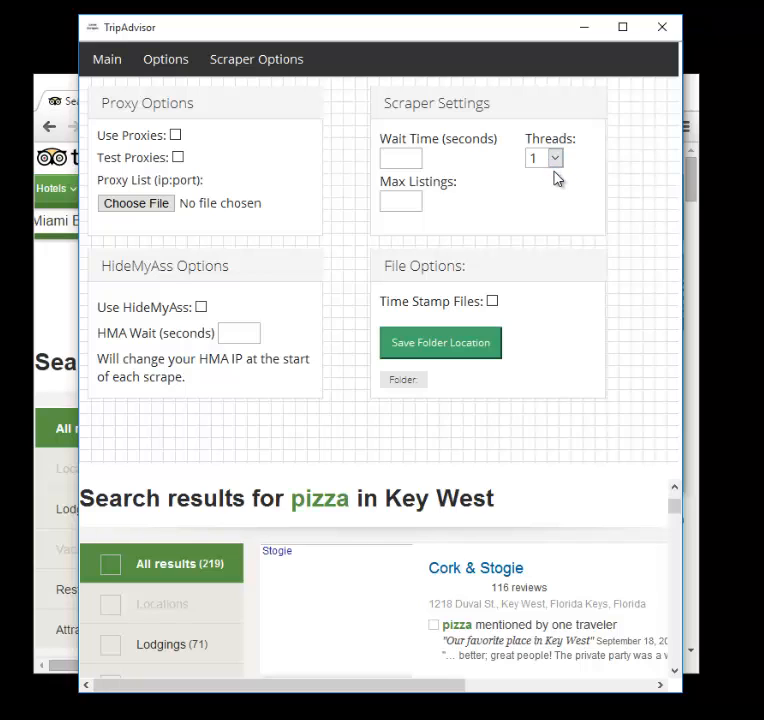
pyautogui.moveTo(320, 189)
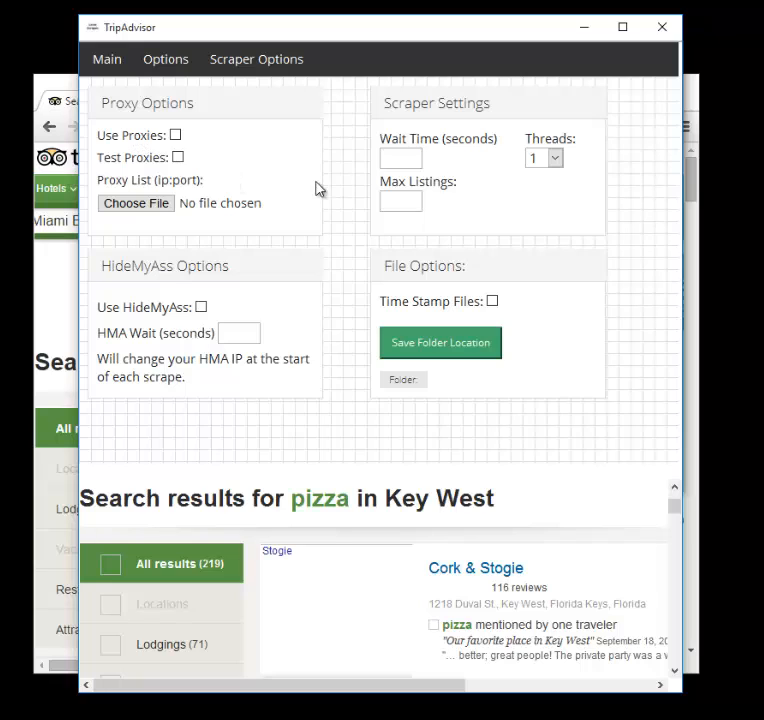
pyautogui.click(400, 201)
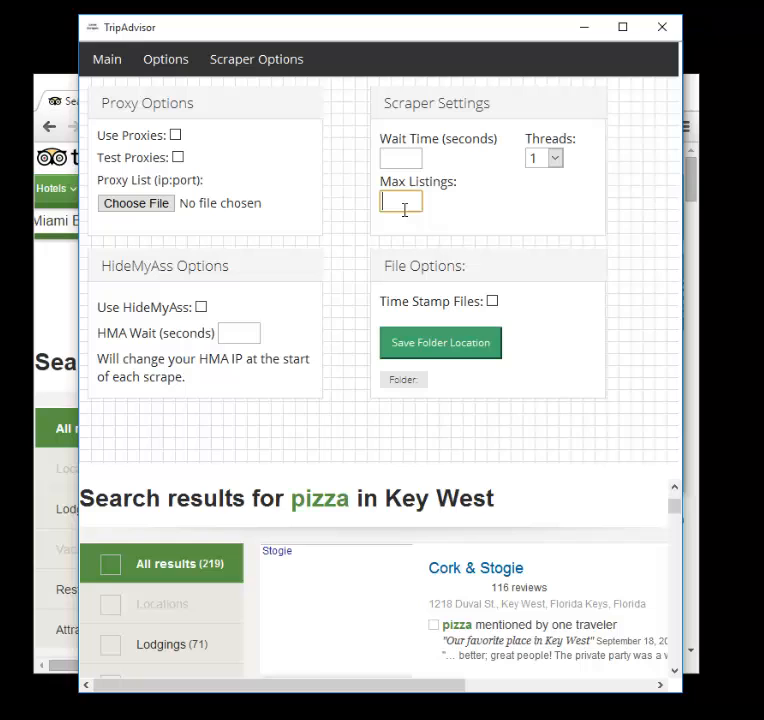
pyautogui.write('10')
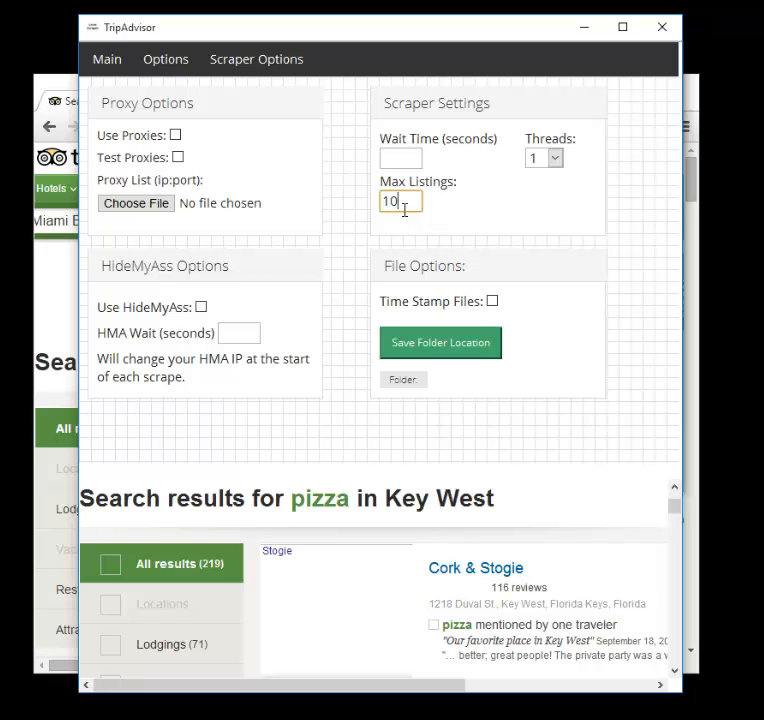
pyautogui.moveTo(444, 218)
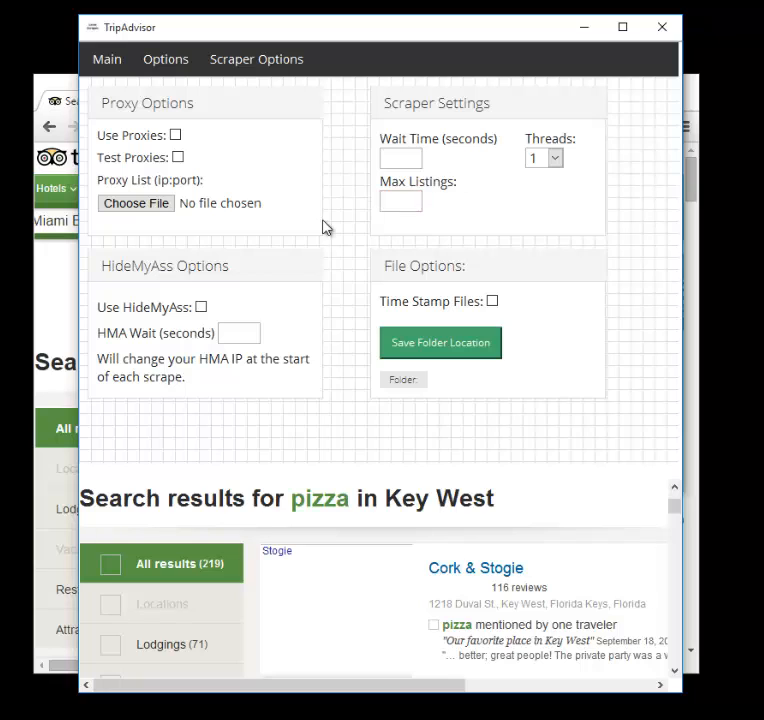
pyautogui.moveTo(492, 301)
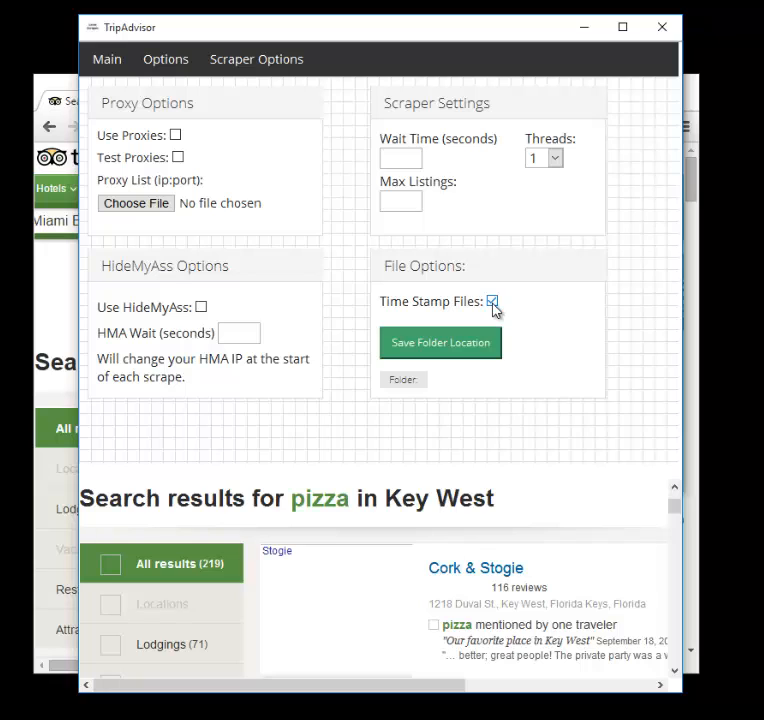
pyautogui.click(492, 301)
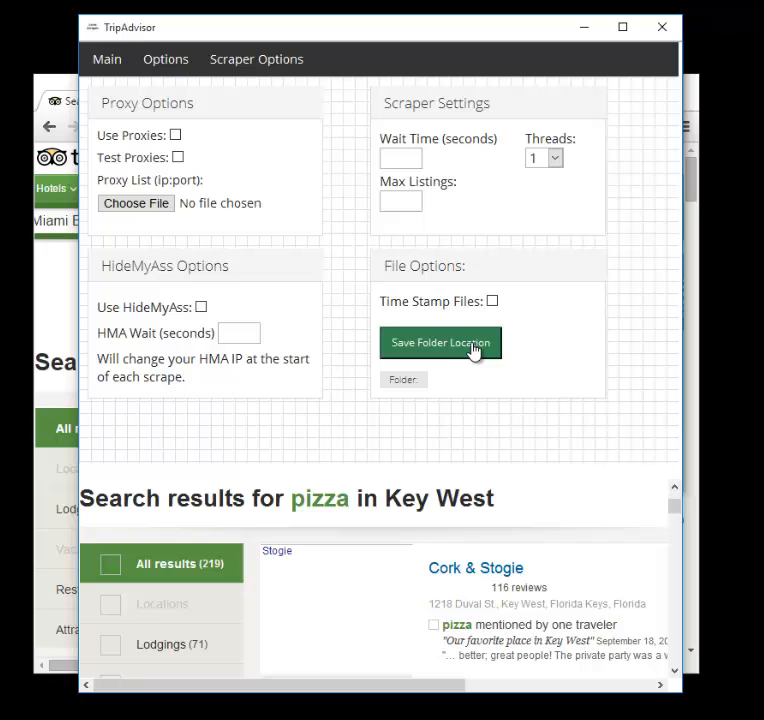
pyautogui.moveTo(530, 346)
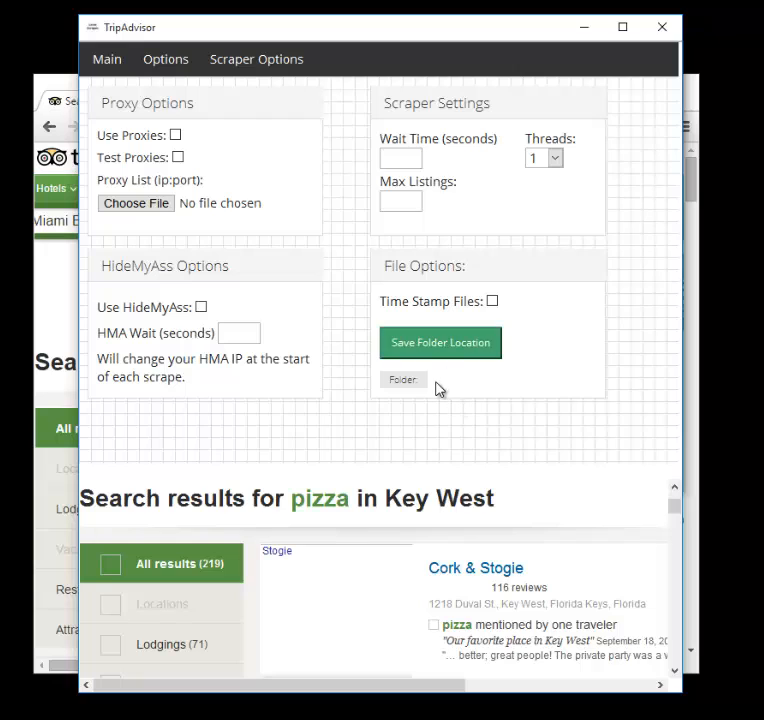
pyautogui.moveTo(423, 392)
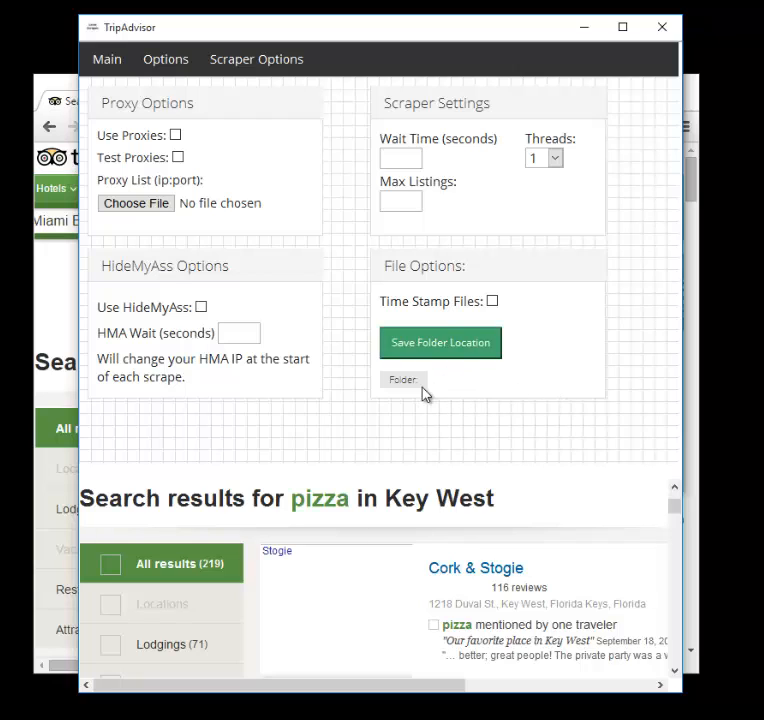
pyautogui.moveTo(351, 196)
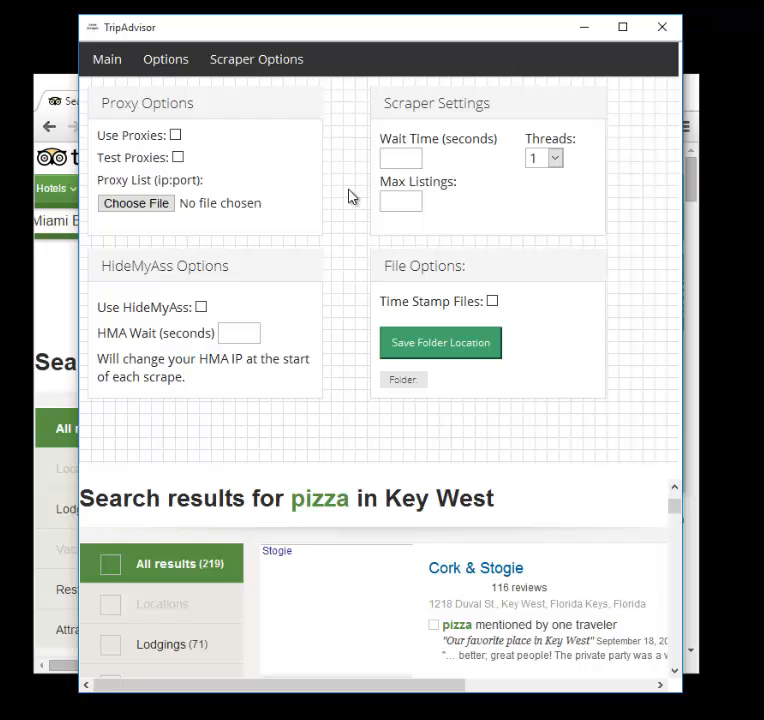
pyautogui.moveTo(430, 610)
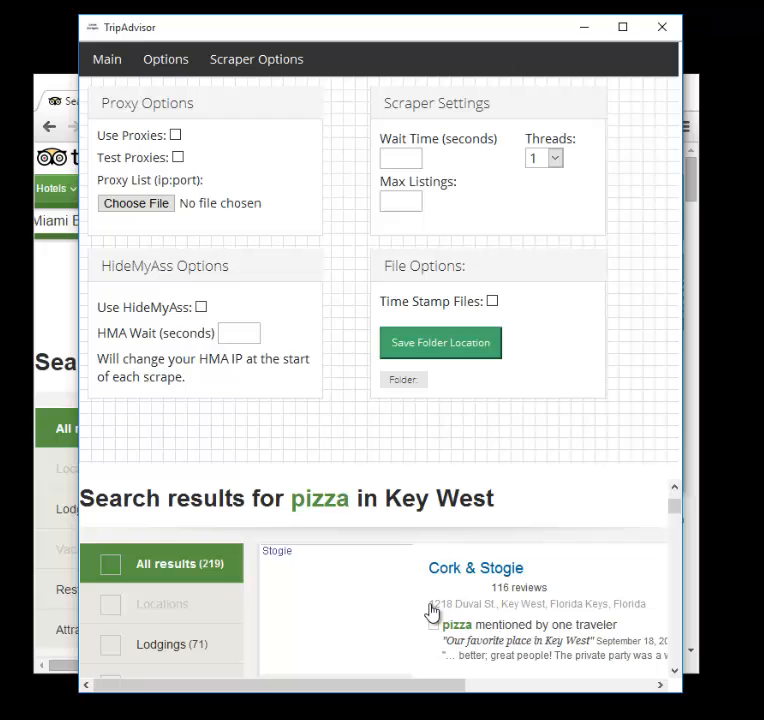
pyautogui.moveTo(318, 530)
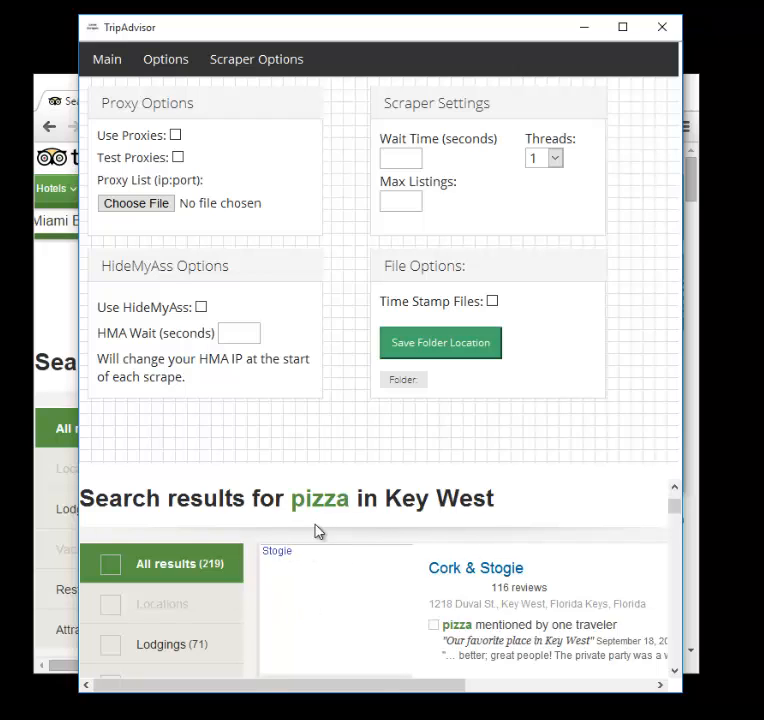
pyautogui.moveTo(338, 434)
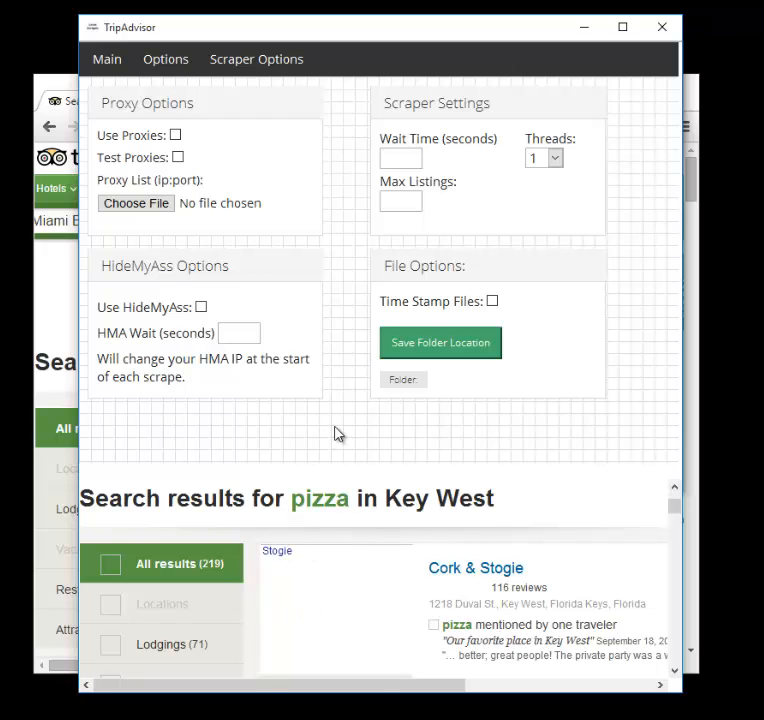
pyautogui.moveTo(418, 302)
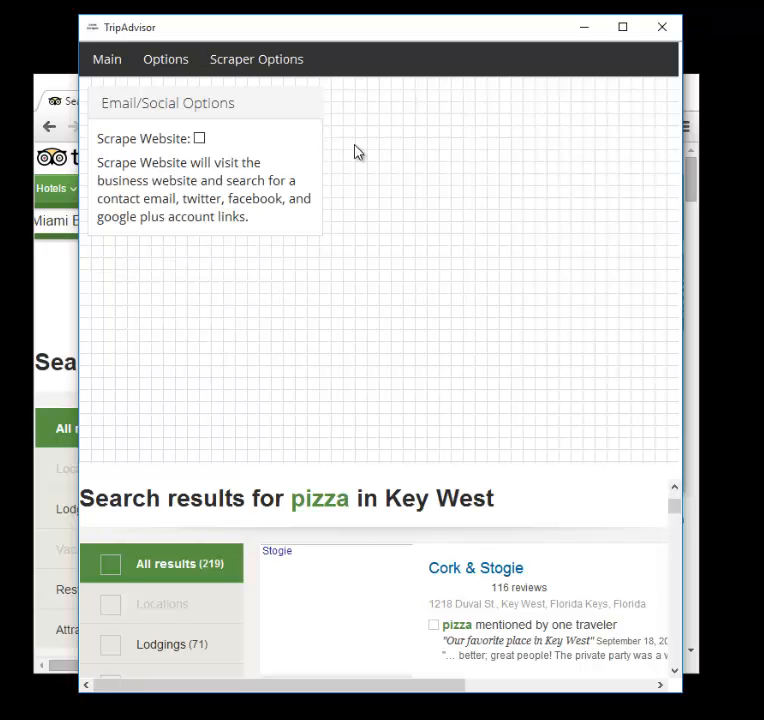
pyautogui.moveTo(150, 181)
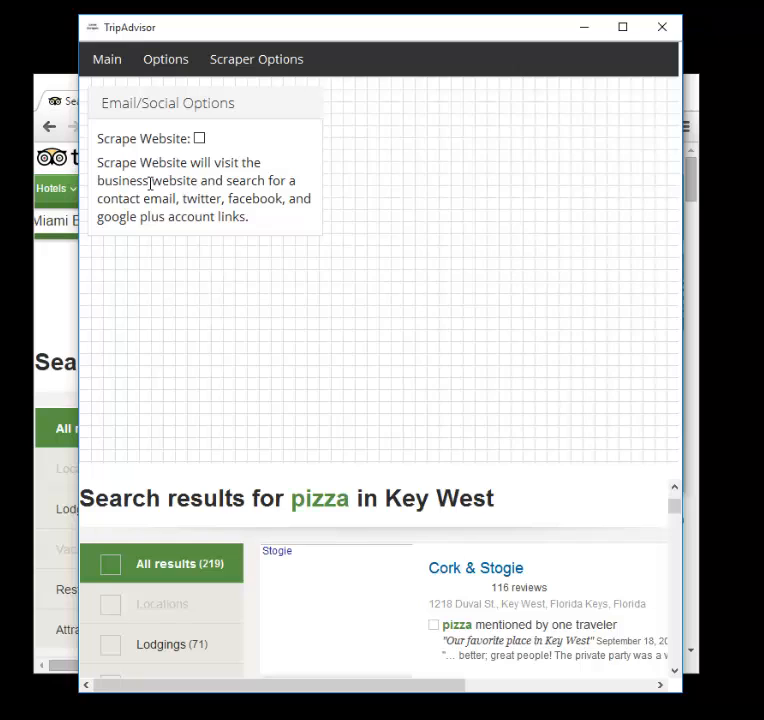
# Turn on Scrape Website, then return to Main showing pizza, Key West and 120 records.
pyautogui.click(199, 138)
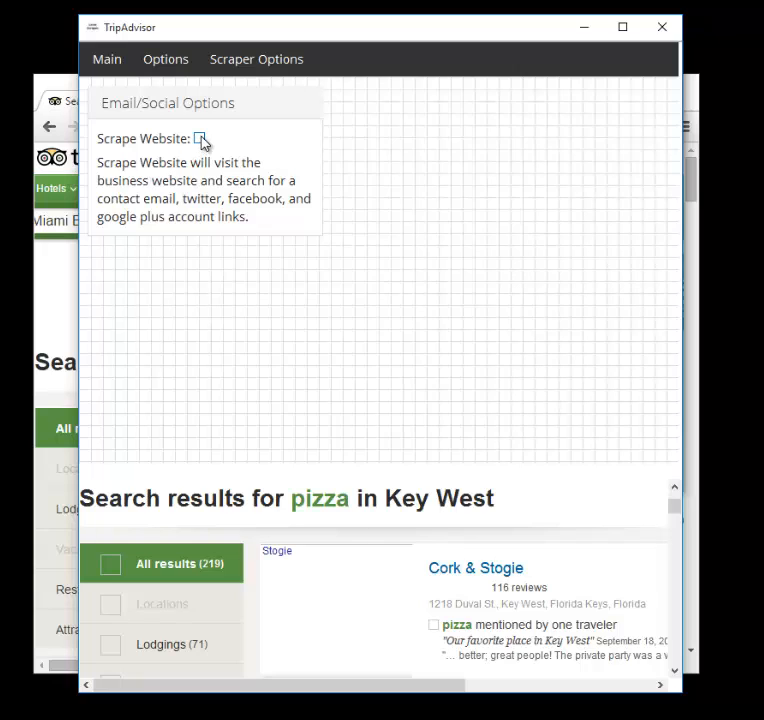
pyautogui.click(199, 138)
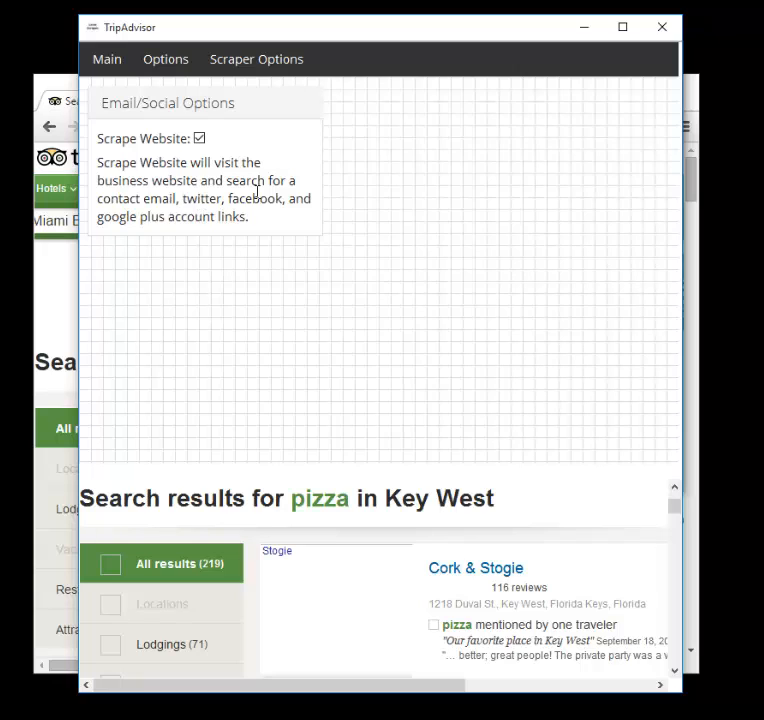
pyautogui.moveTo(220, 148)
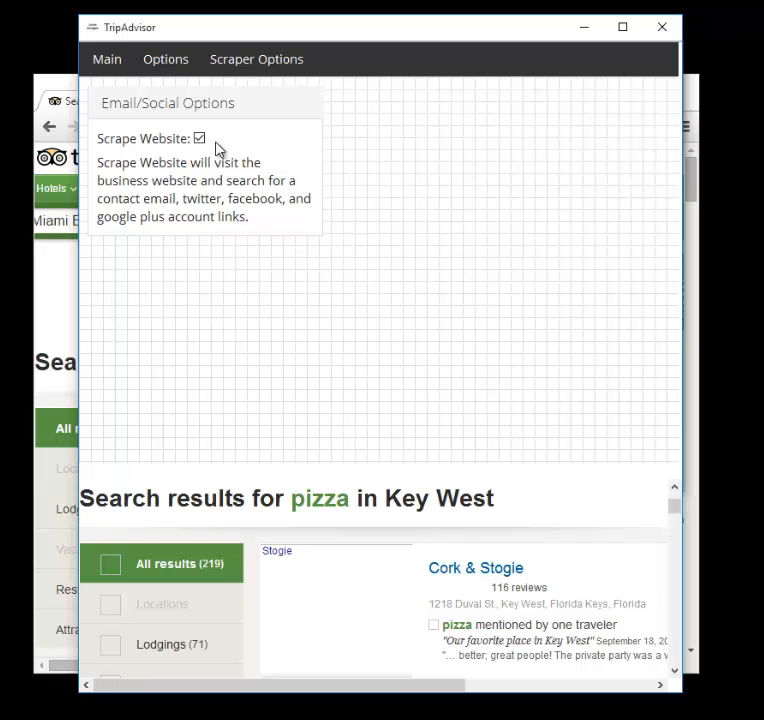
pyautogui.moveTo(217, 203)
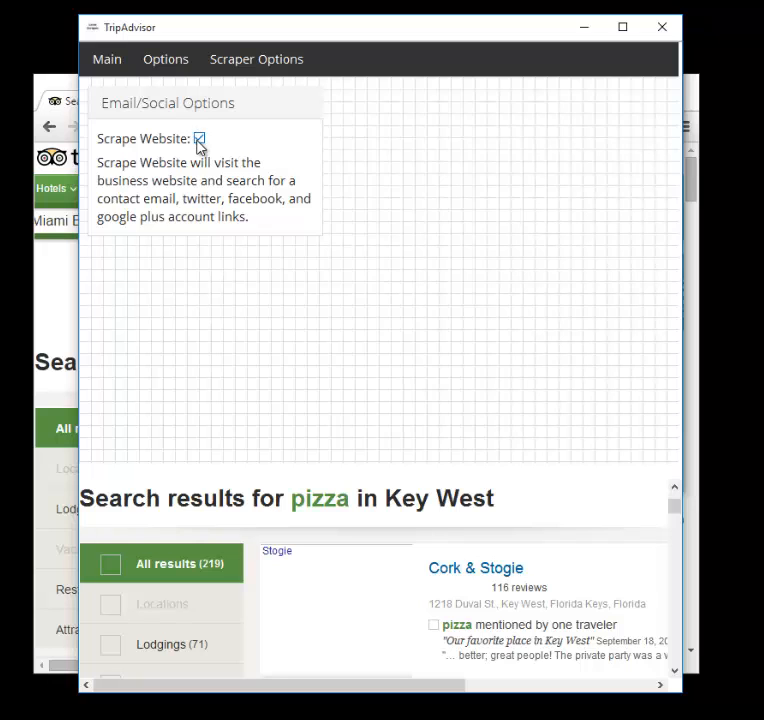
pyautogui.click(106, 59)
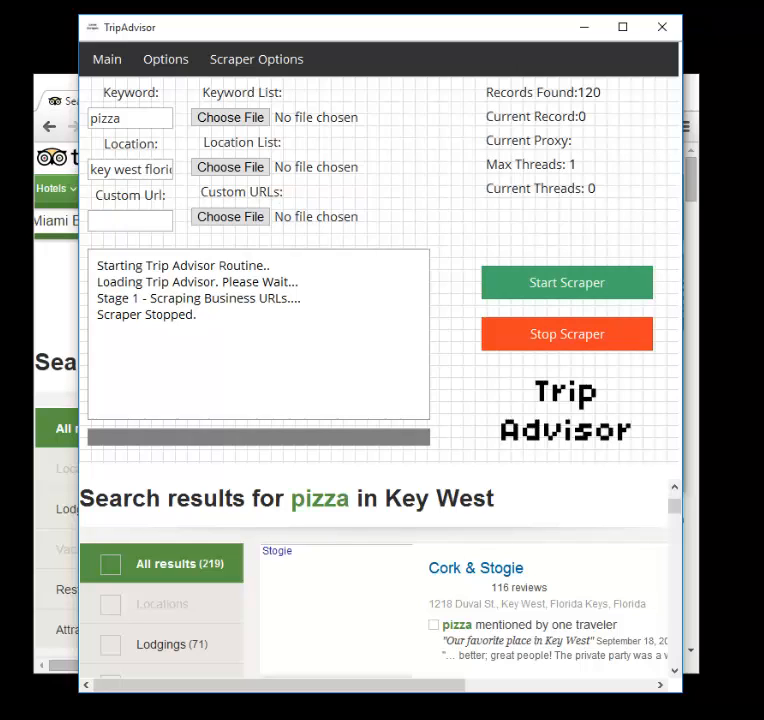
pyautogui.moveTo(725, 188)
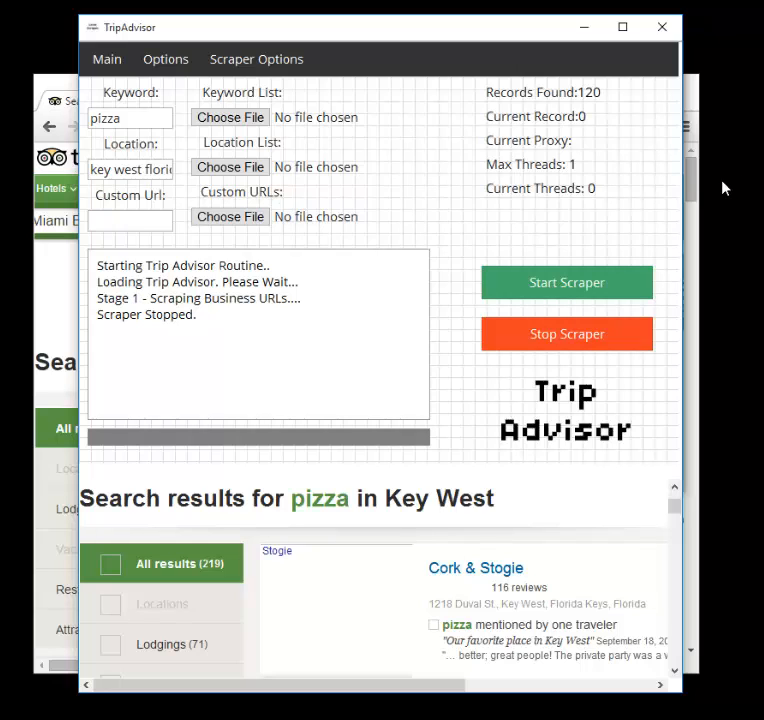